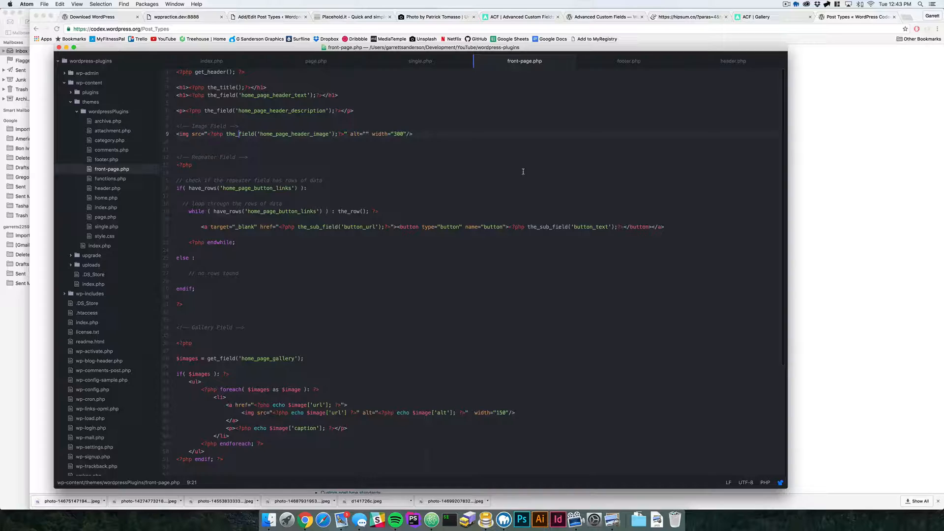
Delete all body text from the Sample Page and leave it unsaved for Add/Edit Post Types
click(272, 16)
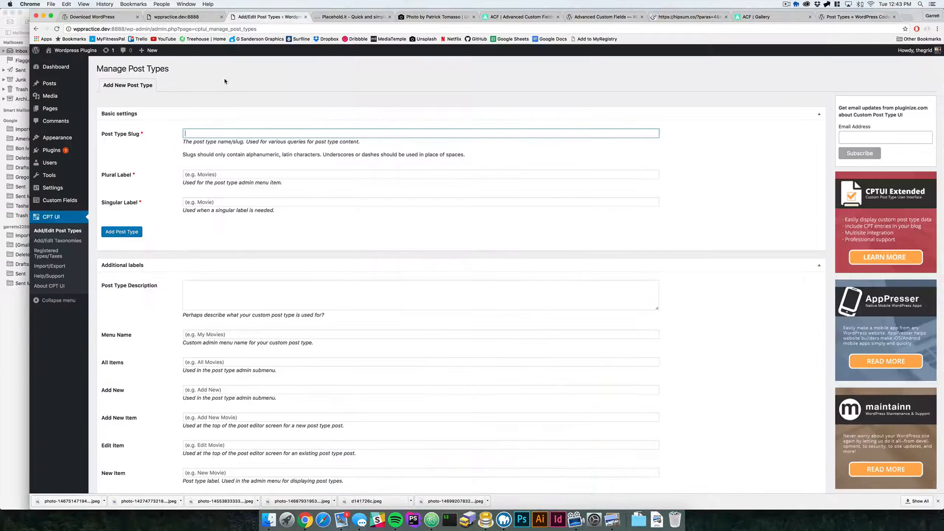
mouse_move(49, 108)
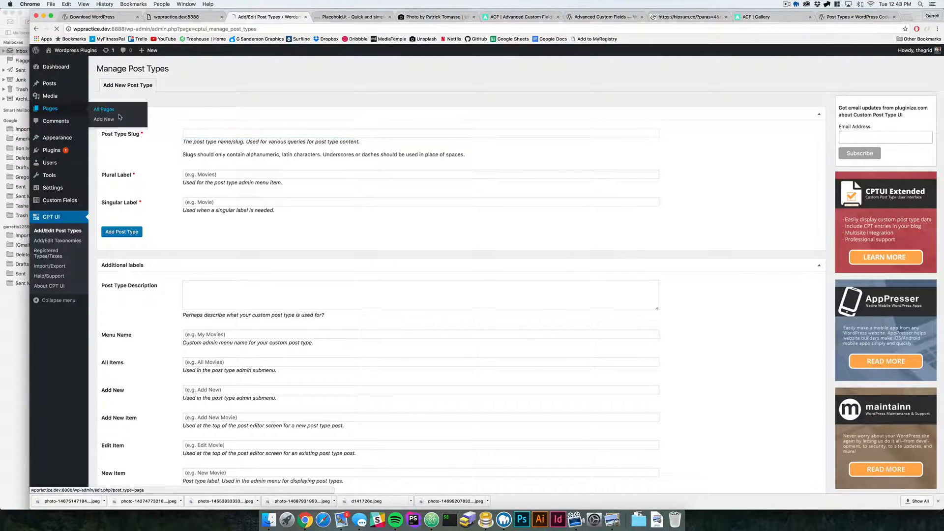
click(103, 109)
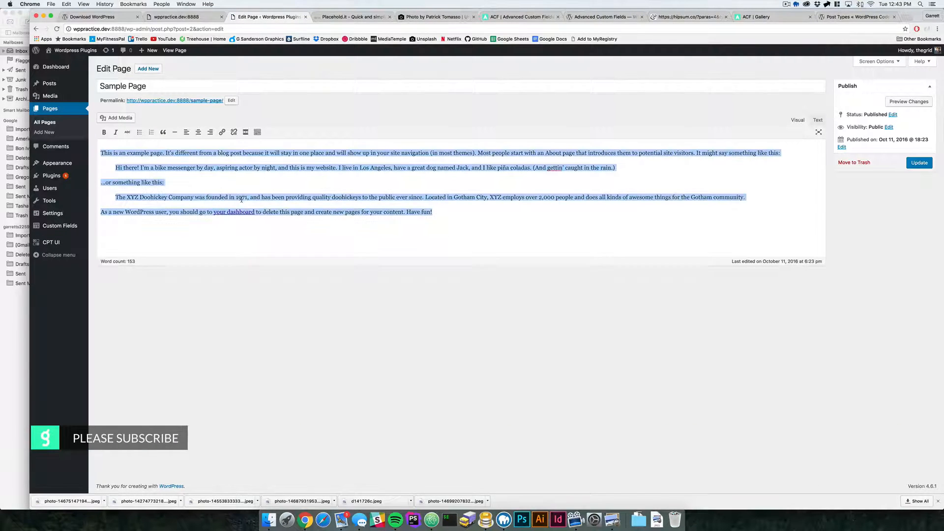
text(recipe)
text(fjdlfjaksdfkmdvm)
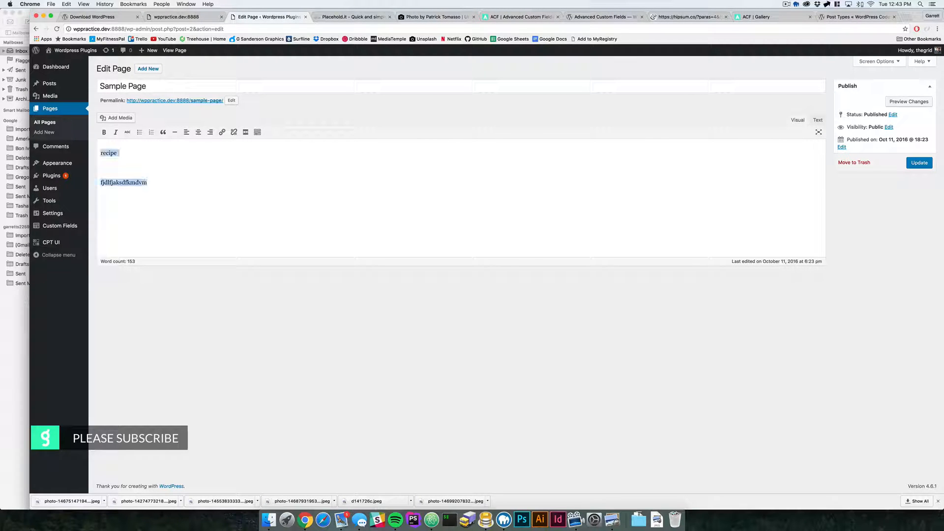
key(Delete)
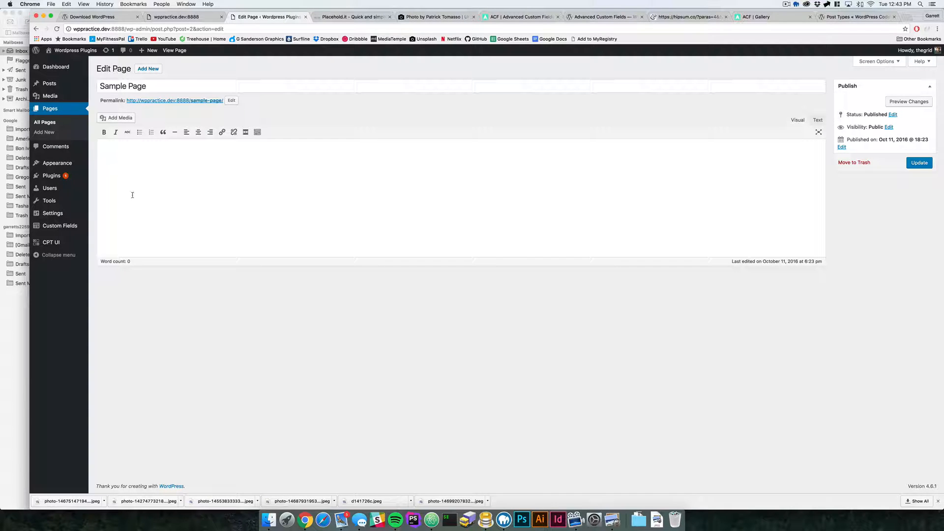
mouse_move(52, 243)
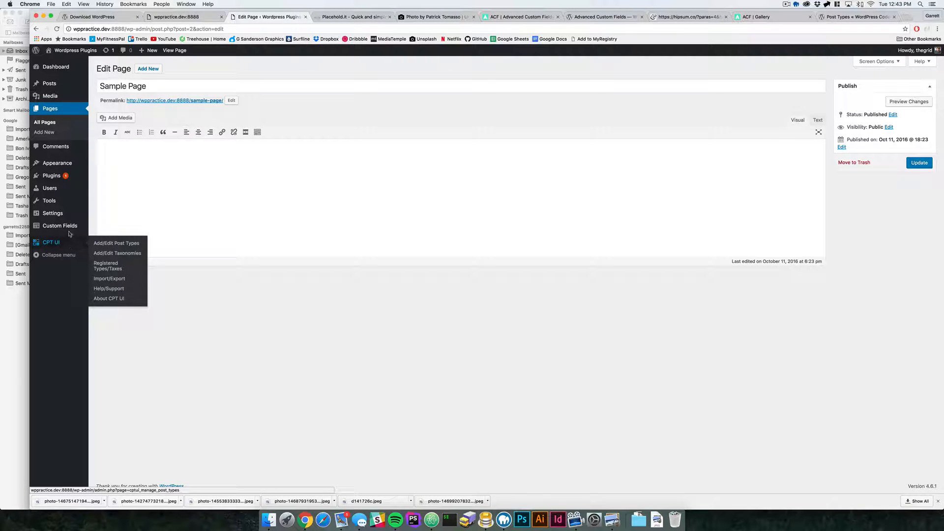
mouse_move(71, 239)
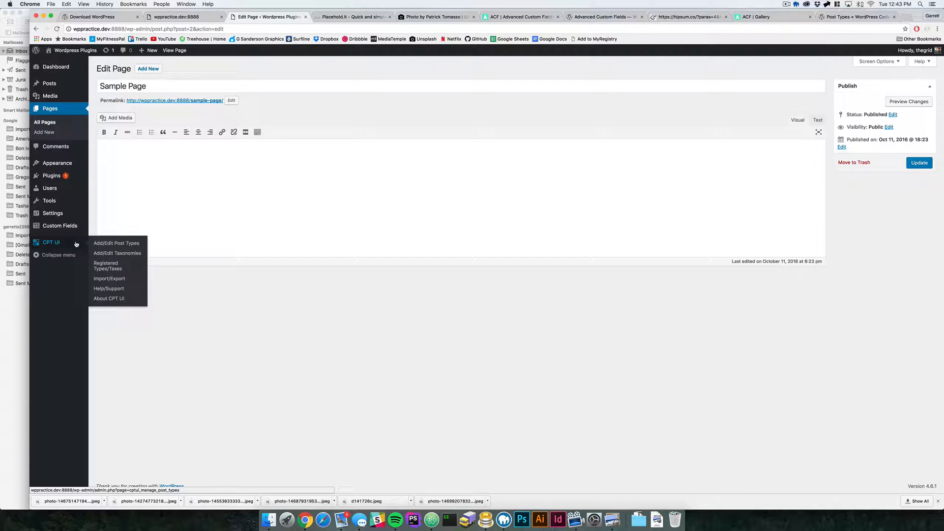
click(116, 243)
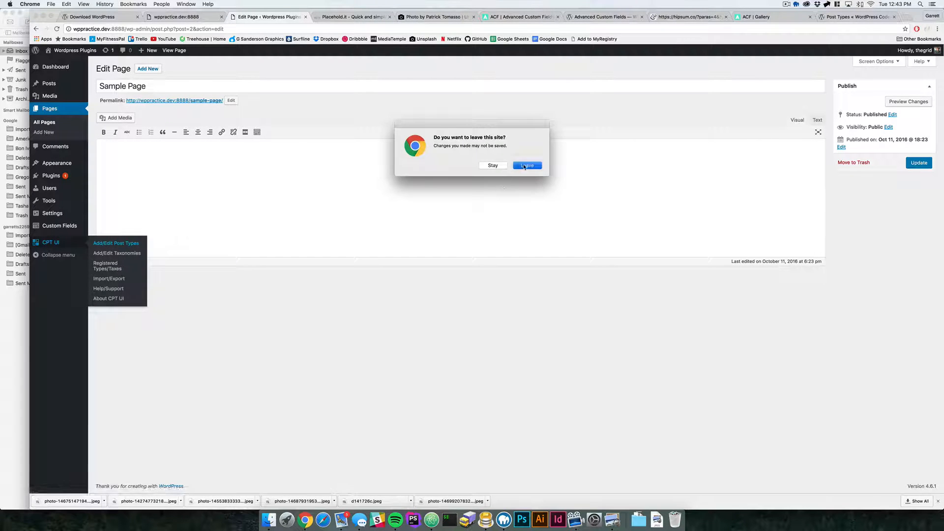
Enter the post type slug 'movie' with plural label 'Movies' and singular 'Movie'
click(527, 166)
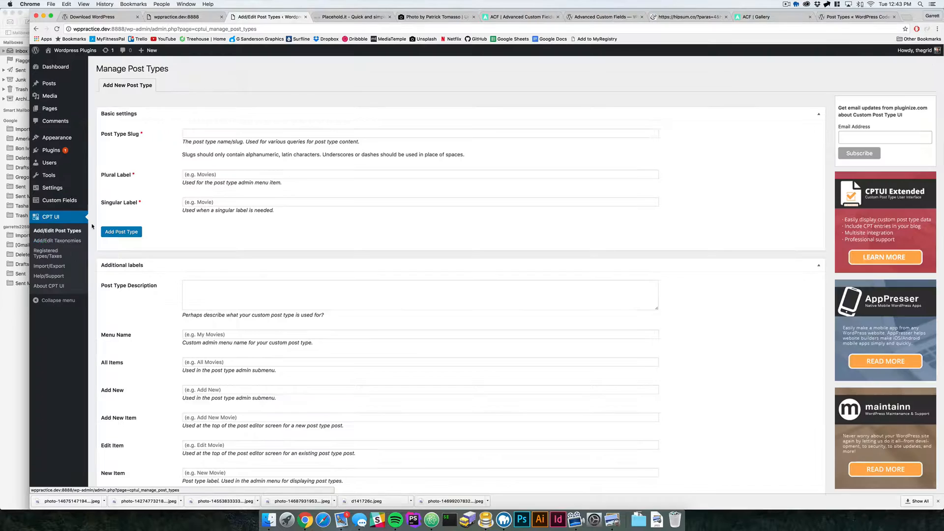
click(420, 131)
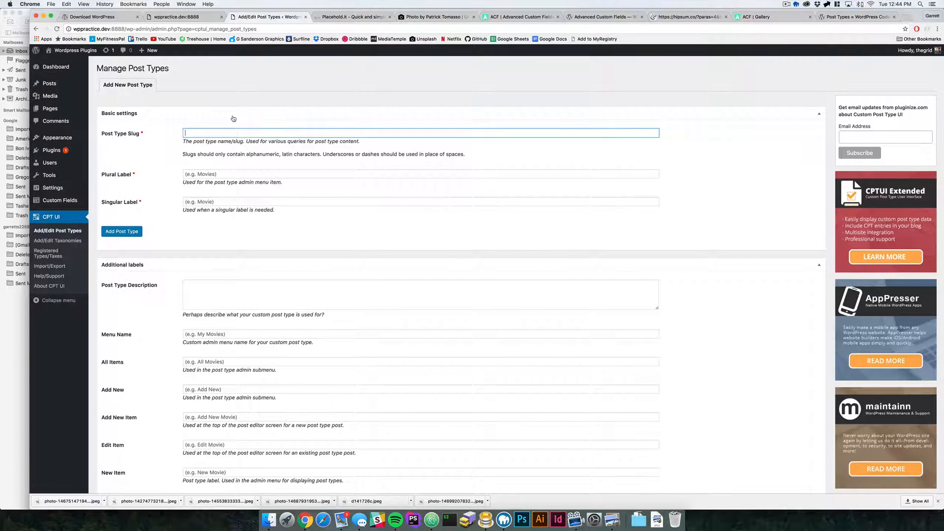
text(movie)
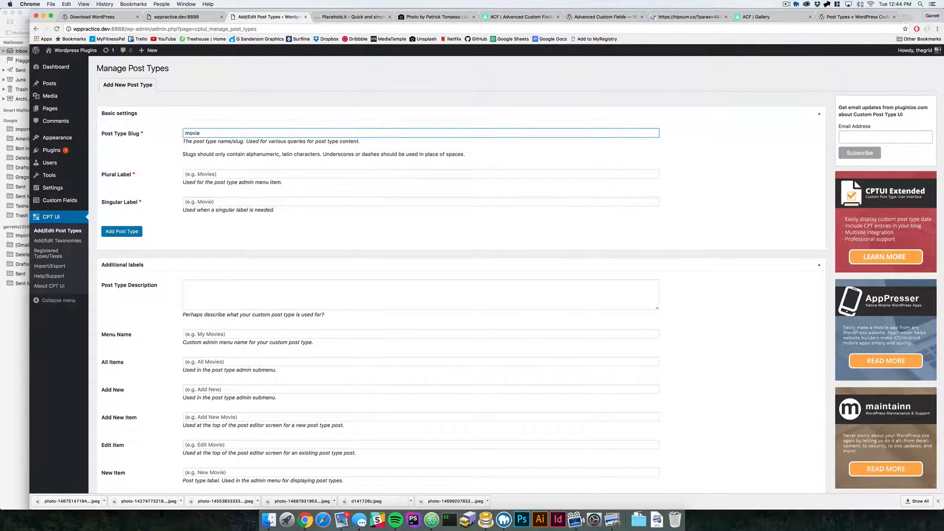
text(M)
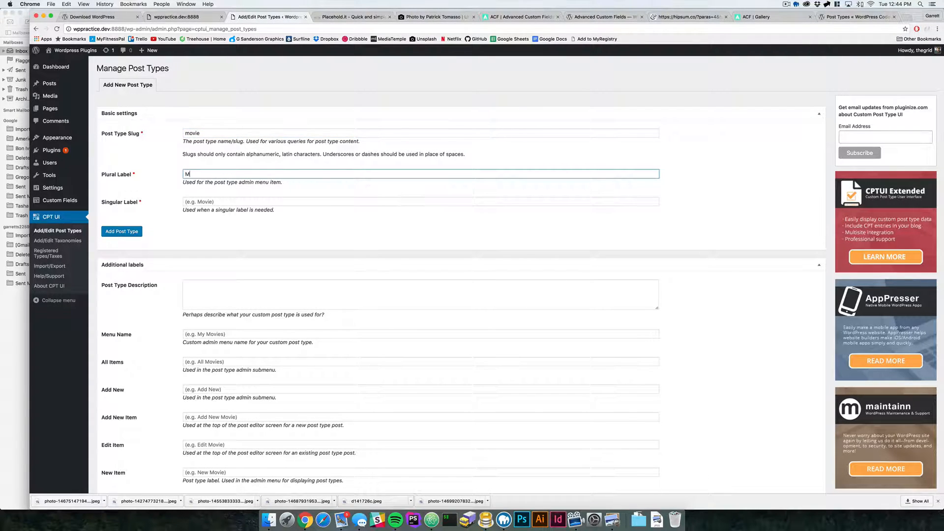
text(ovies)
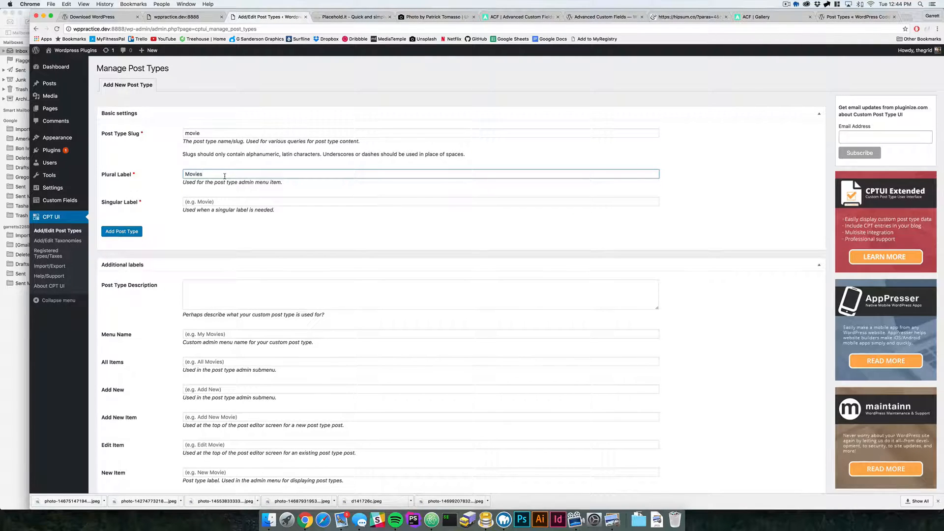
text(Movi)
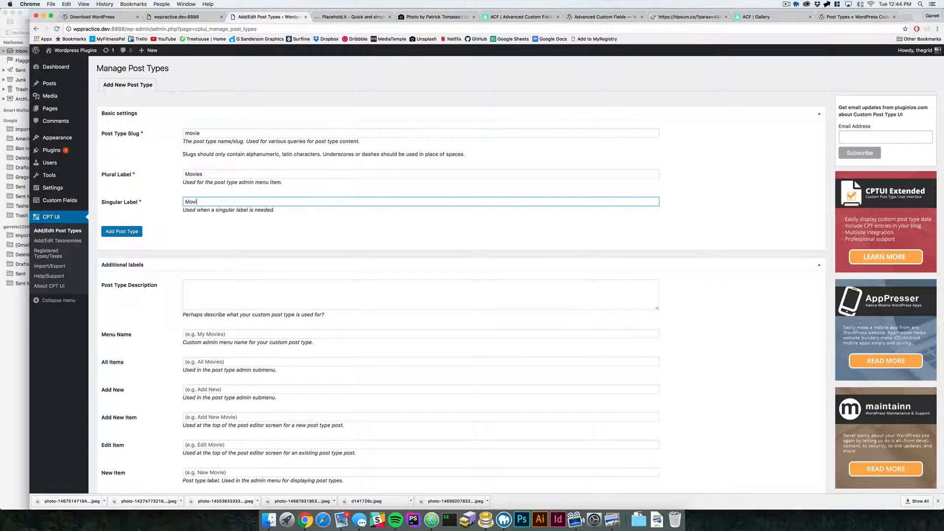
Set the Add New label to 'Add Movie' and review the remaining post type settings
click(420, 294)
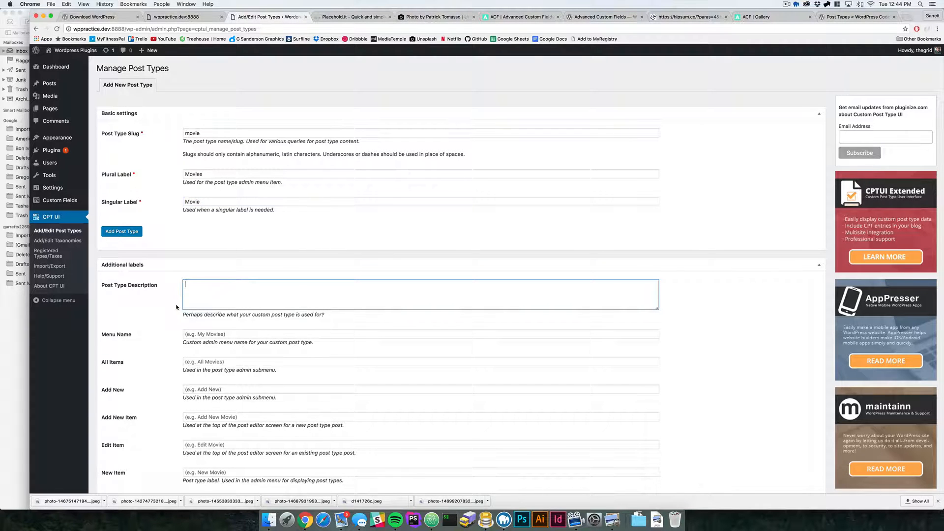
scroll(down, 3)
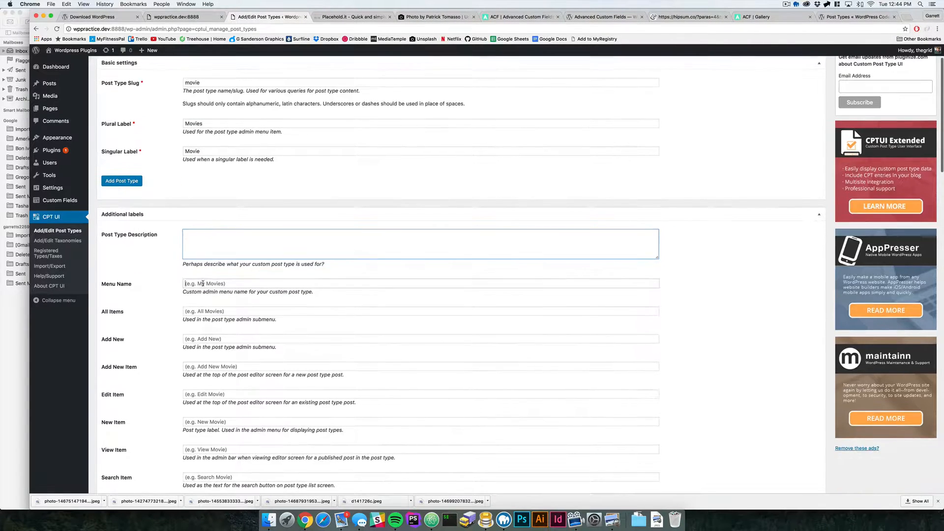
scroll(down, 3)
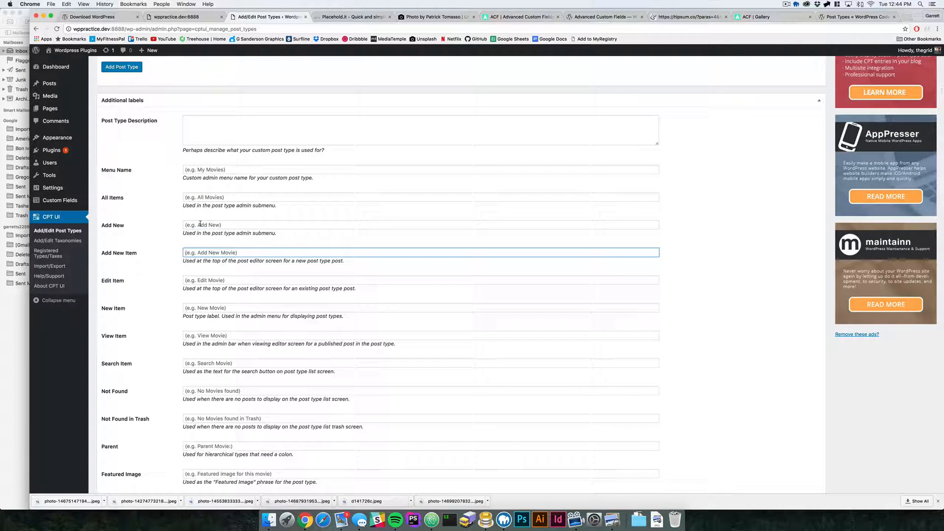
text(Add Movie)
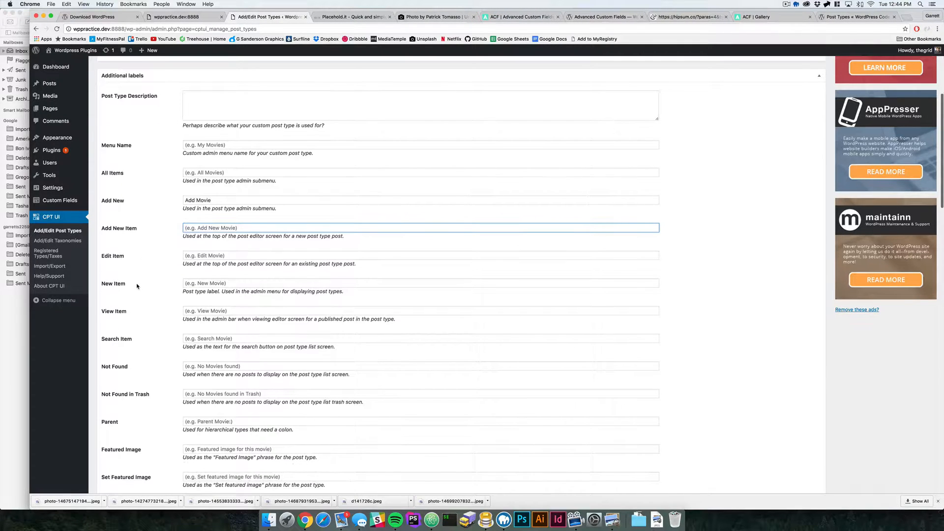
scroll(down, 3)
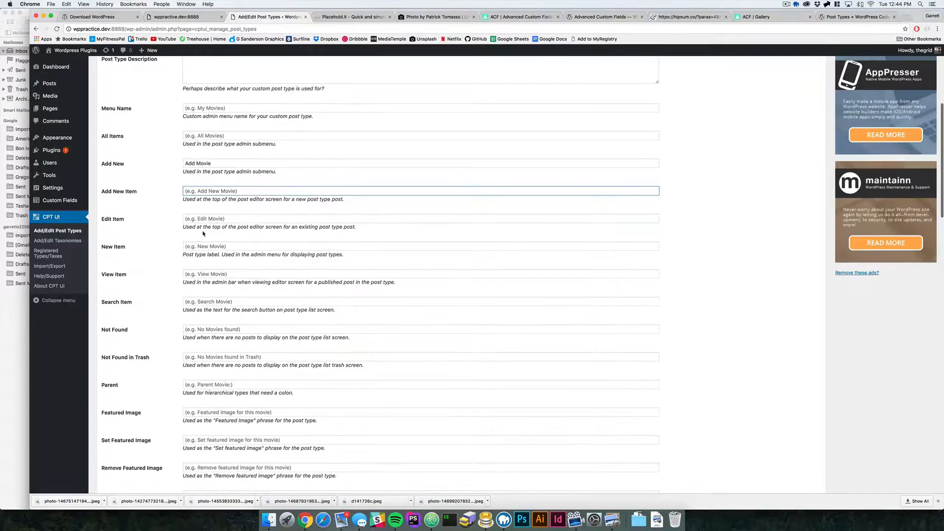
scroll(down, 3)
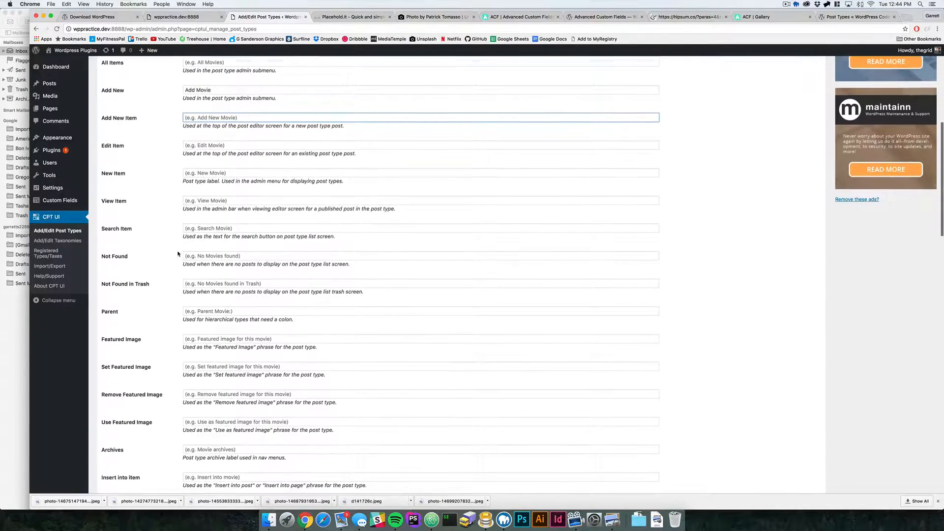
scroll(down, 3)
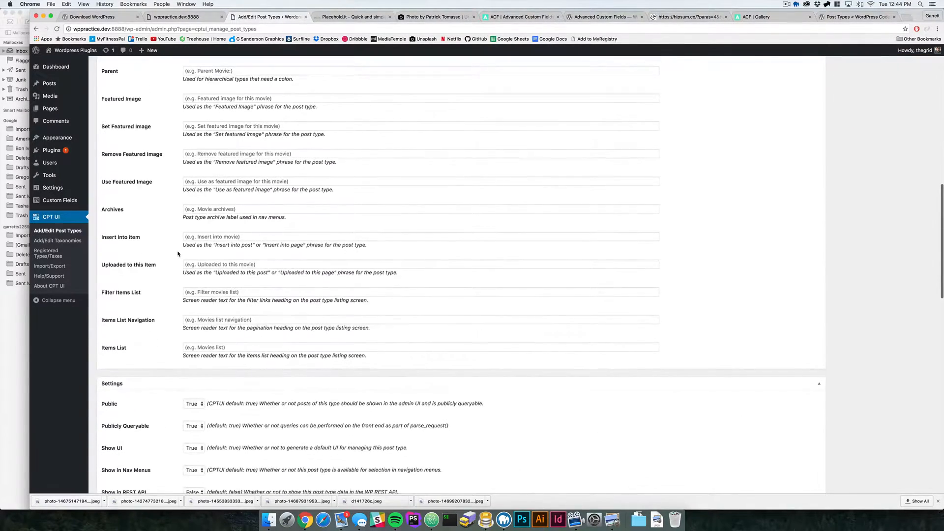
scroll(down, 3)
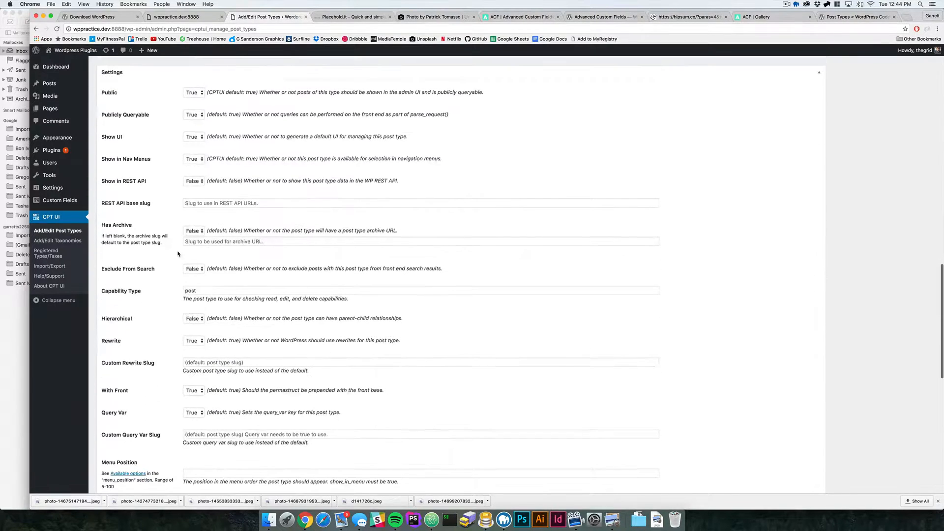
scroll(down, 3)
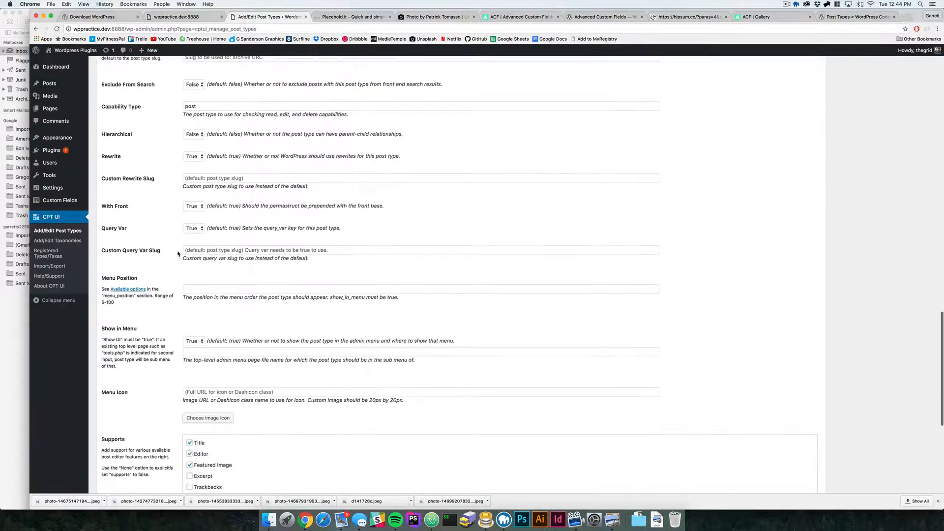
scroll(down, 3)
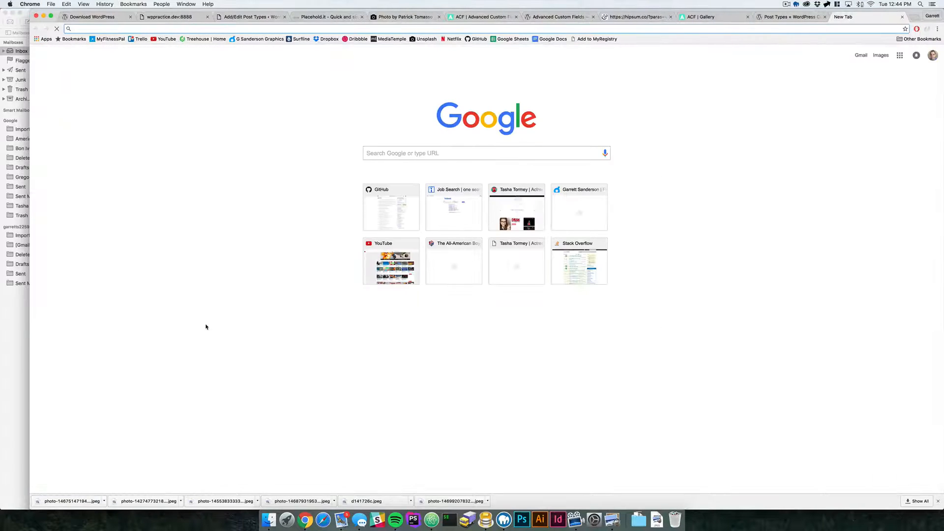
Search Google for dashicons and copy the dashicons-video-alt name from the Dashicons reference
text(dashicons)
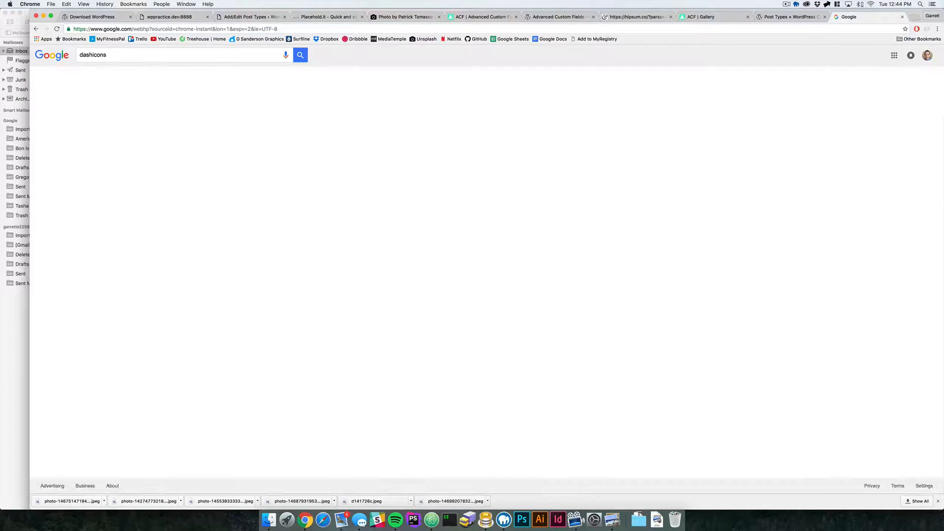
click(299, 55)
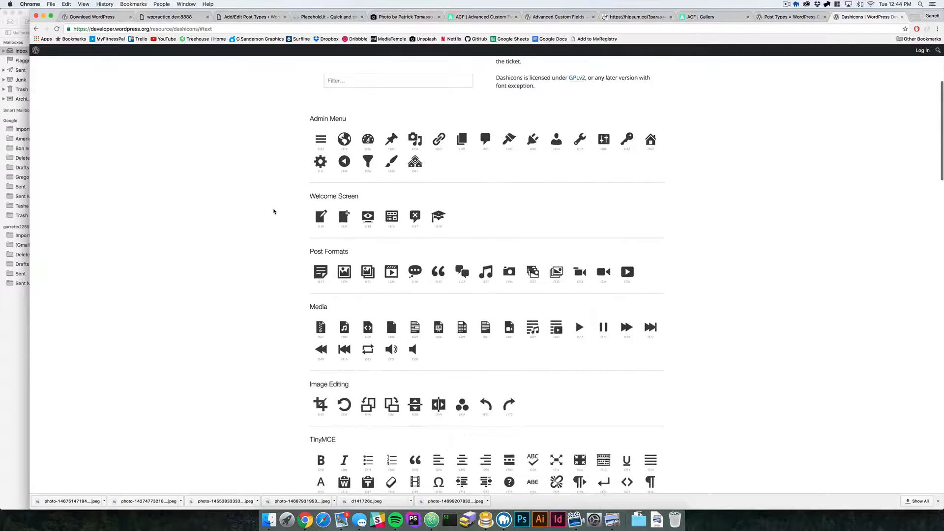
scroll(down, 3)
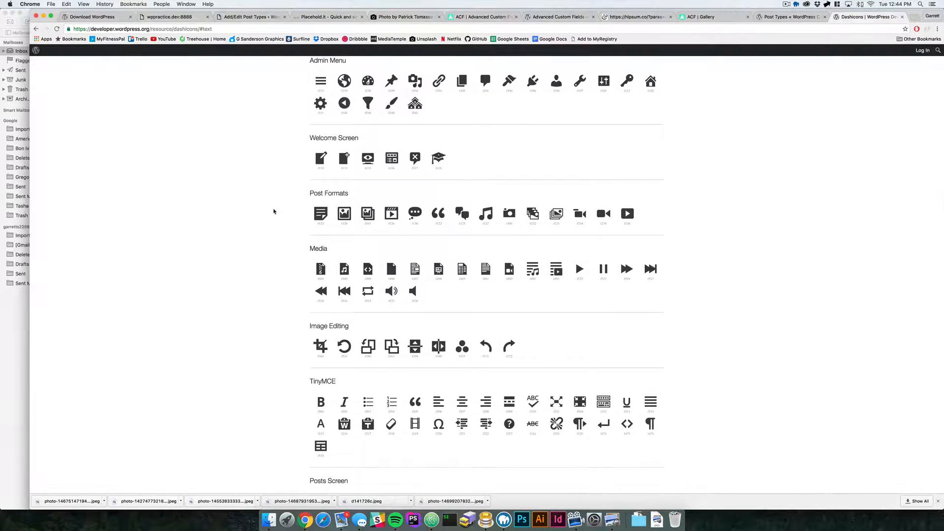
mouse_move(604, 214)
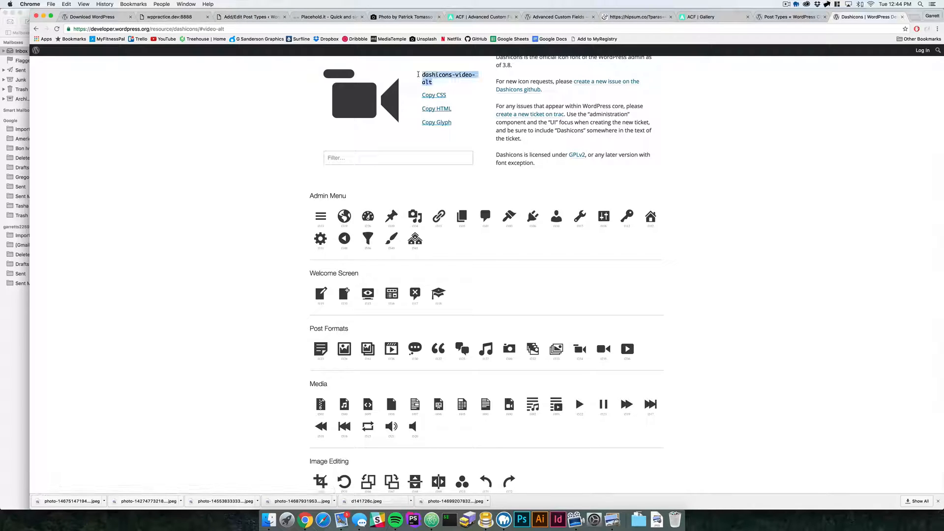
double_click(446, 75)
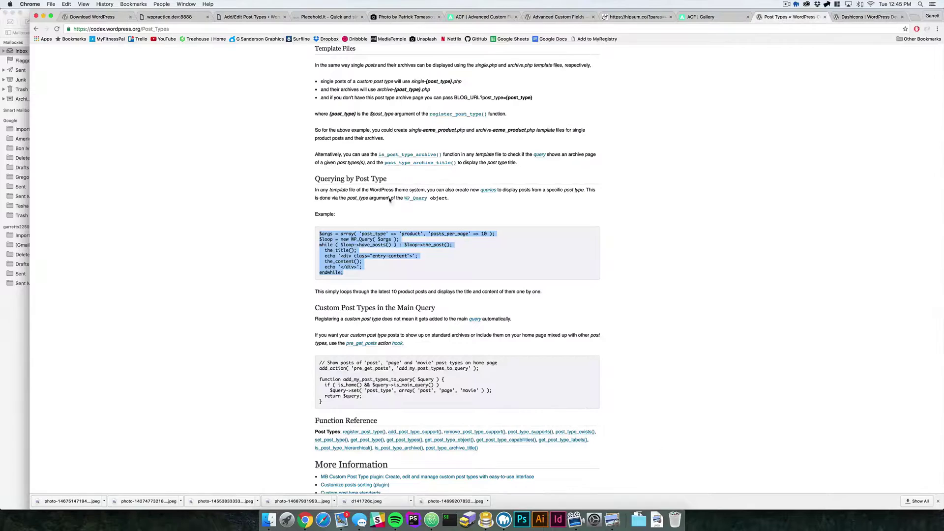
click(249, 17)
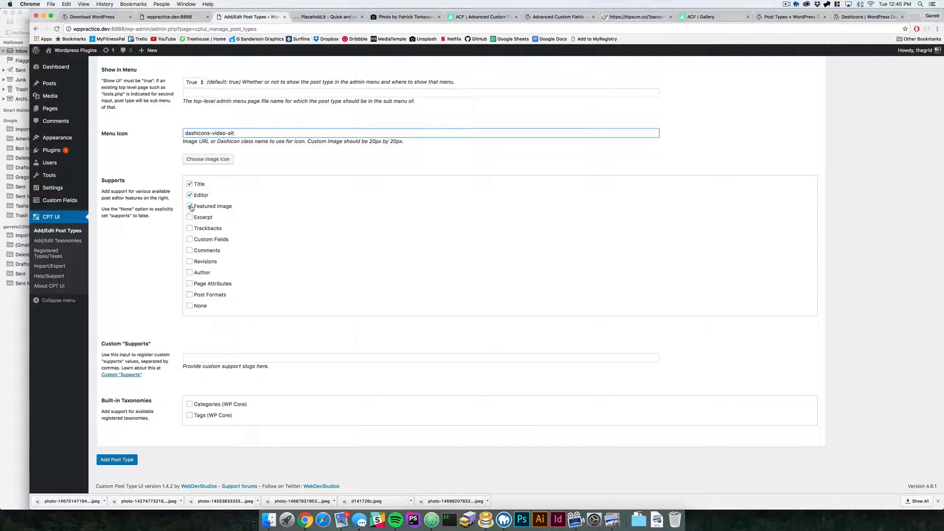
Adjust the Supports options, save the movie post type, and check its empty Movies list
click(189, 206)
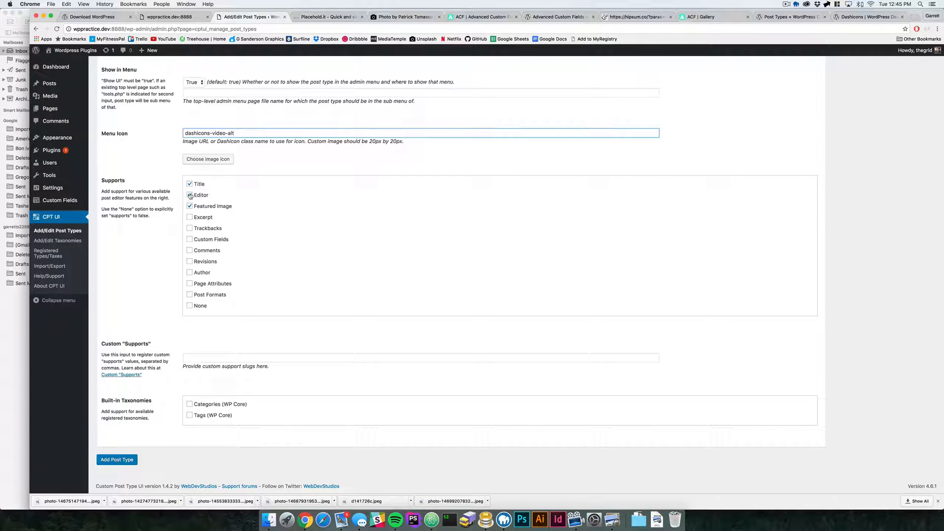
click(189, 206)
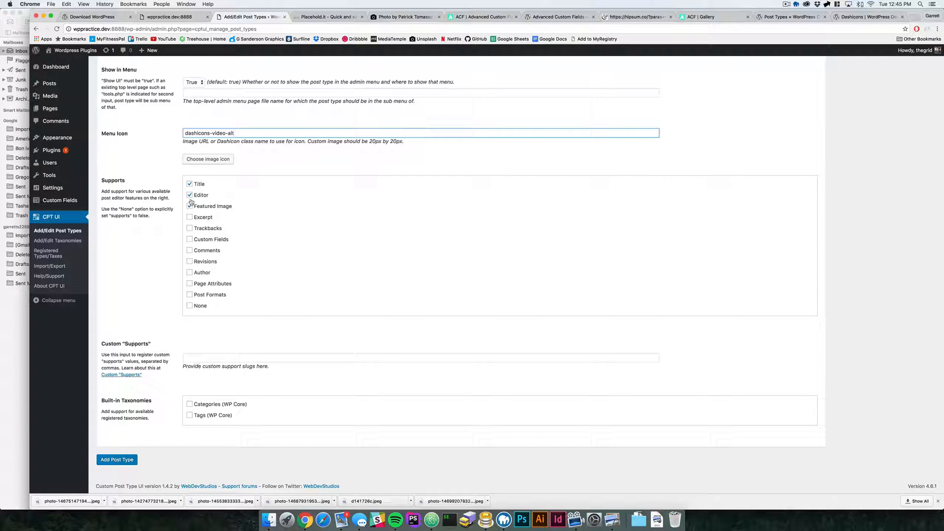
click(189, 206)
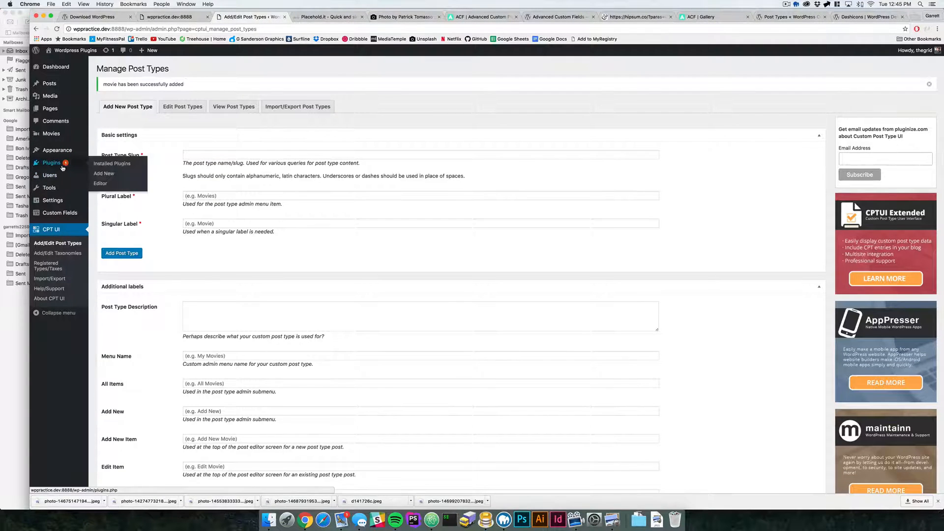
mouse_move(112, 164)
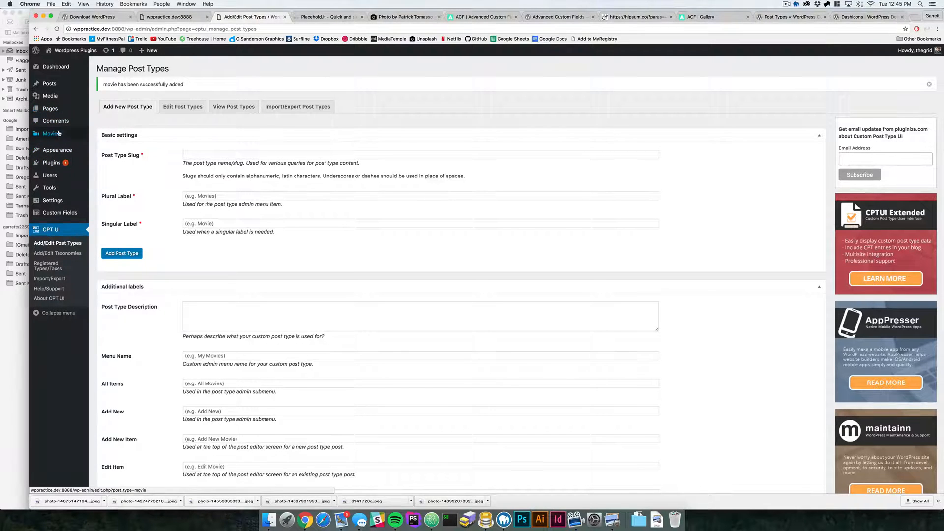
mouse_move(50, 134)
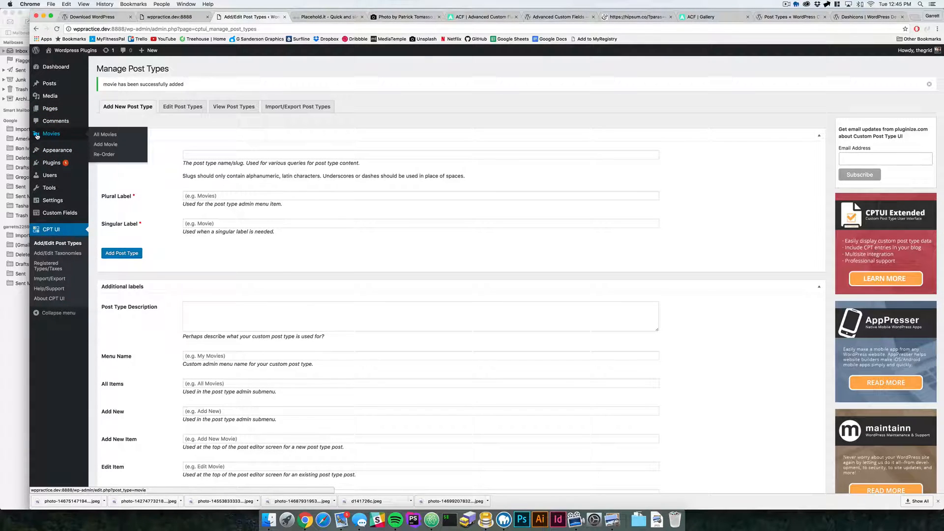
mouse_move(105, 134)
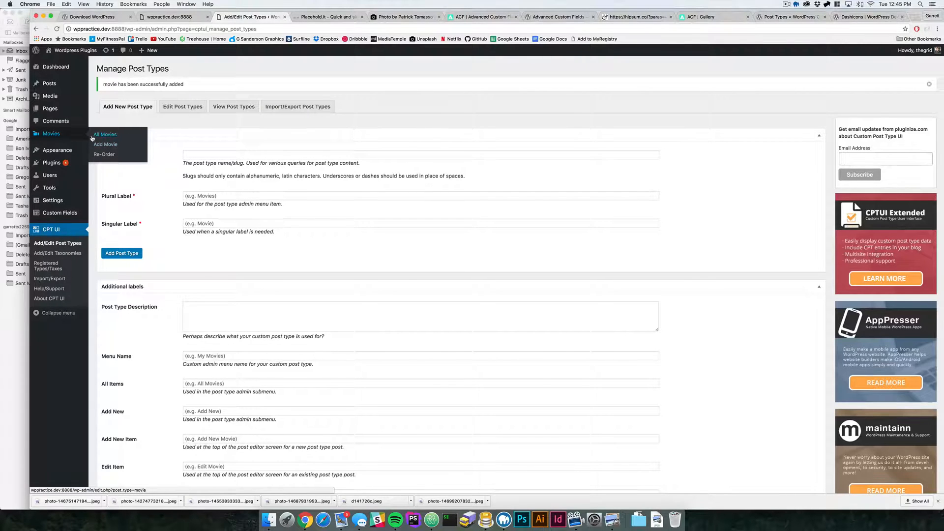
click(105, 134)
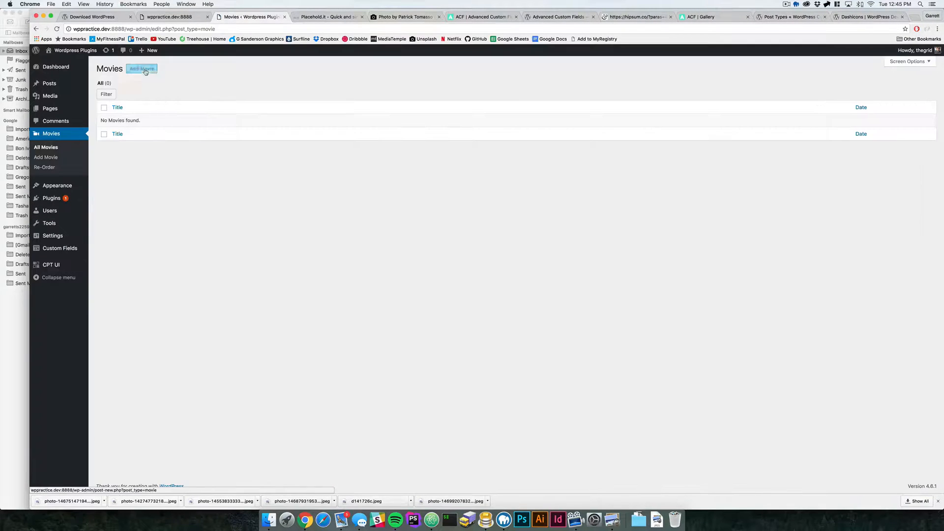
click(142, 69)
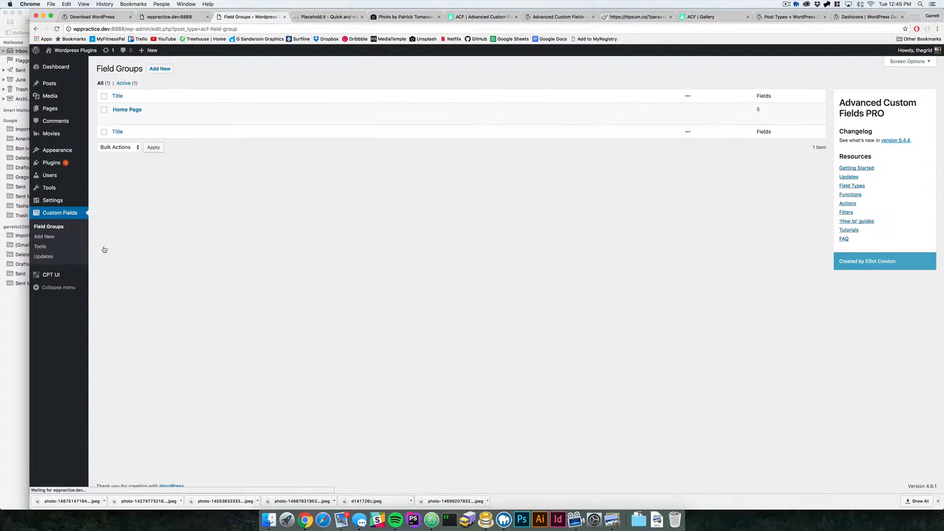
Create a 'Movies' field group with Movie Title and Movie Description fields
click(160, 68)
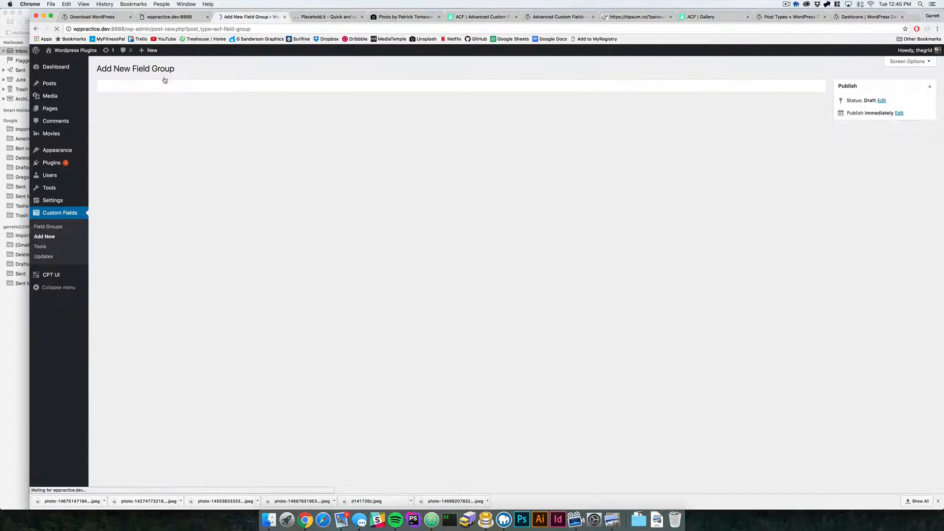
text(Movies)
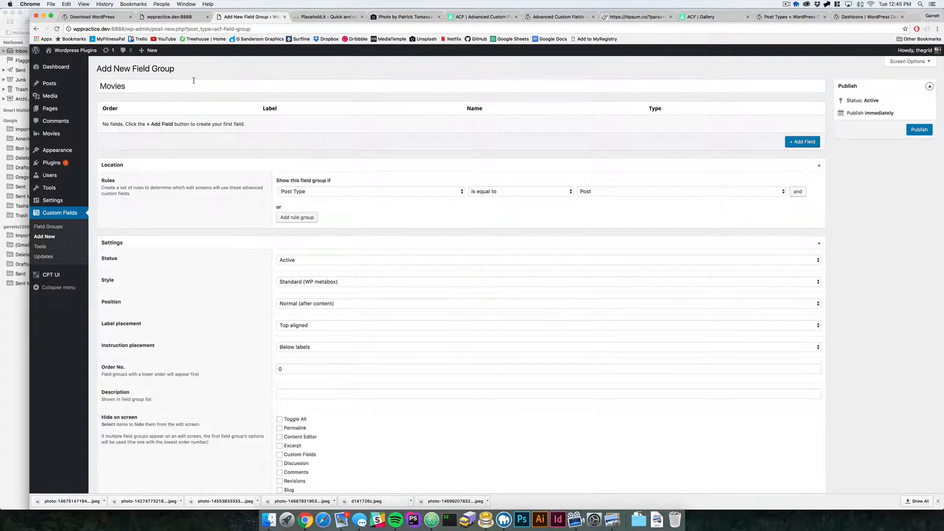
click(802, 142)
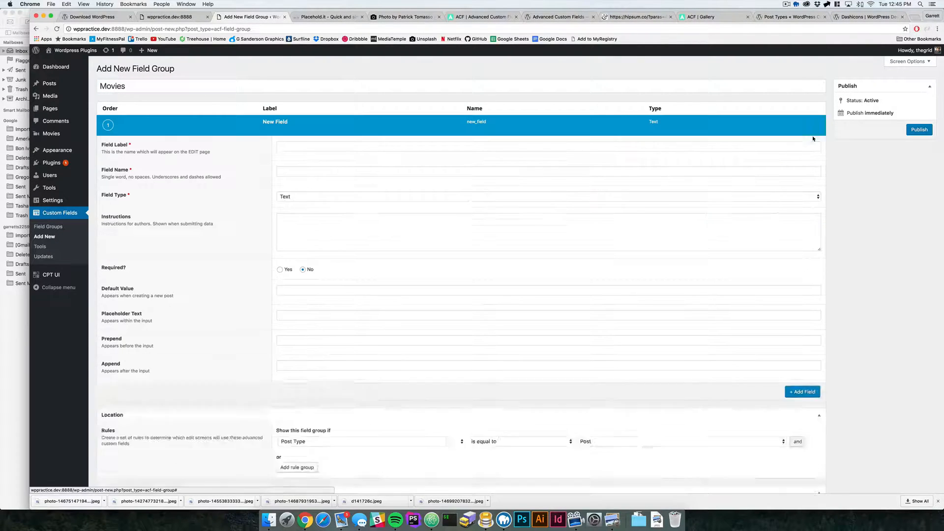
text(Movie Title)
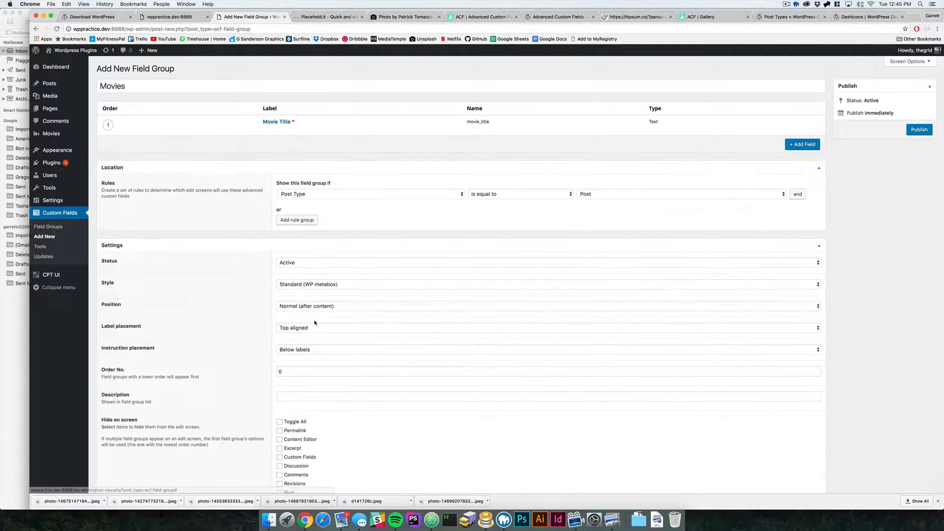
click(803, 144)
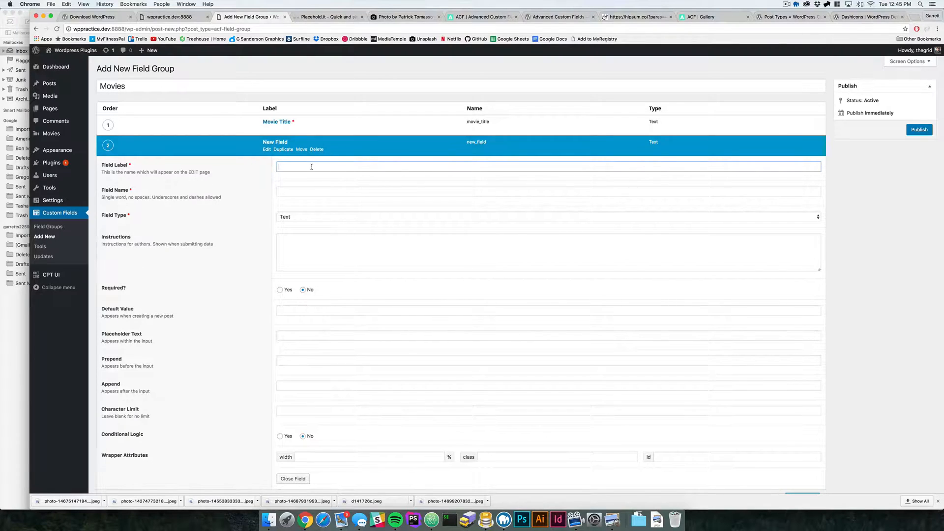
text(Movie Co)
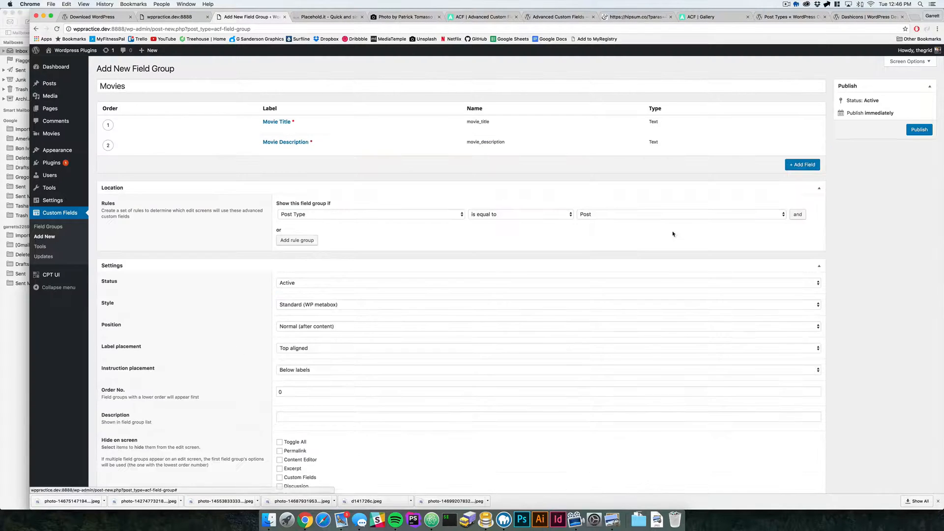
Add a required Movie Image field of type Image
text(Mov)
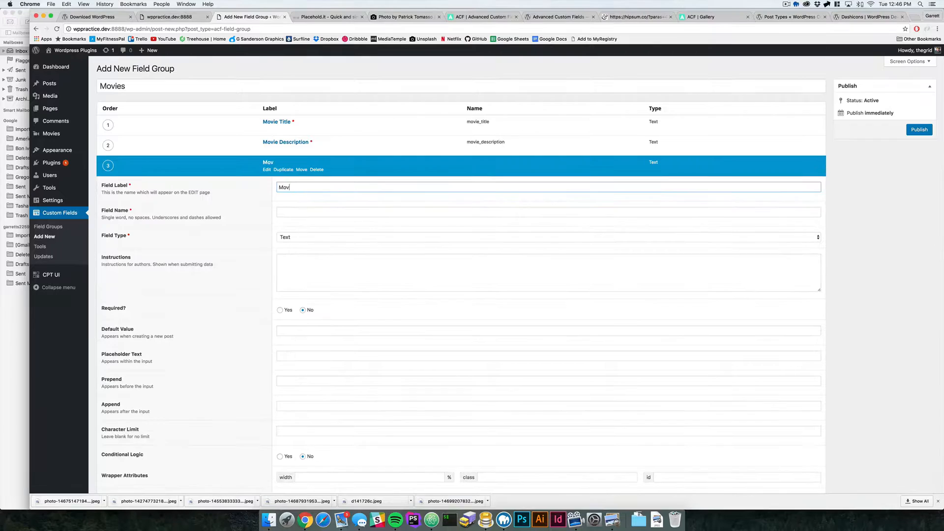
text(ie Image)
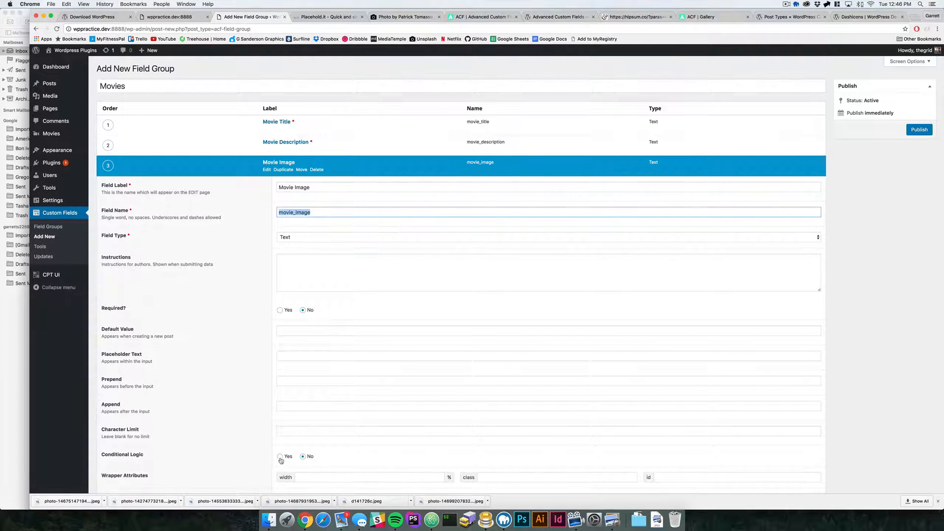
click(280, 310)
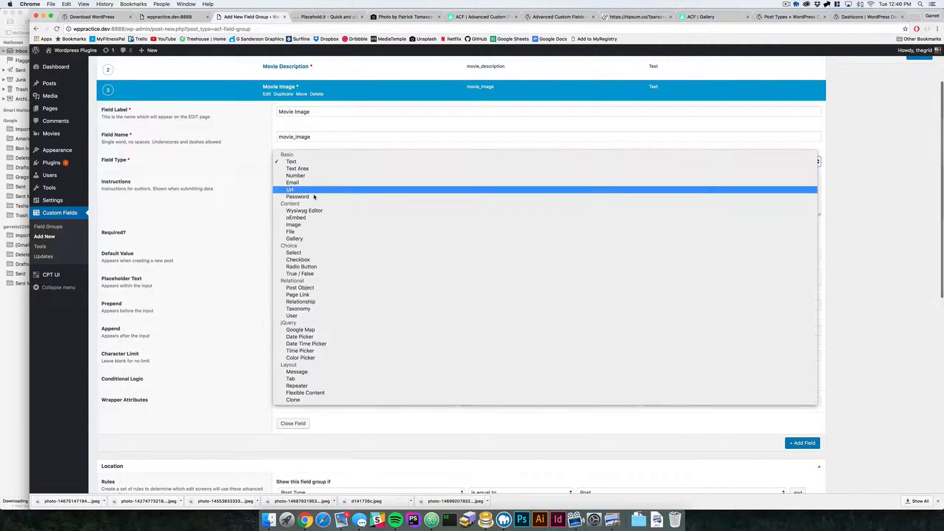
click(294, 224)
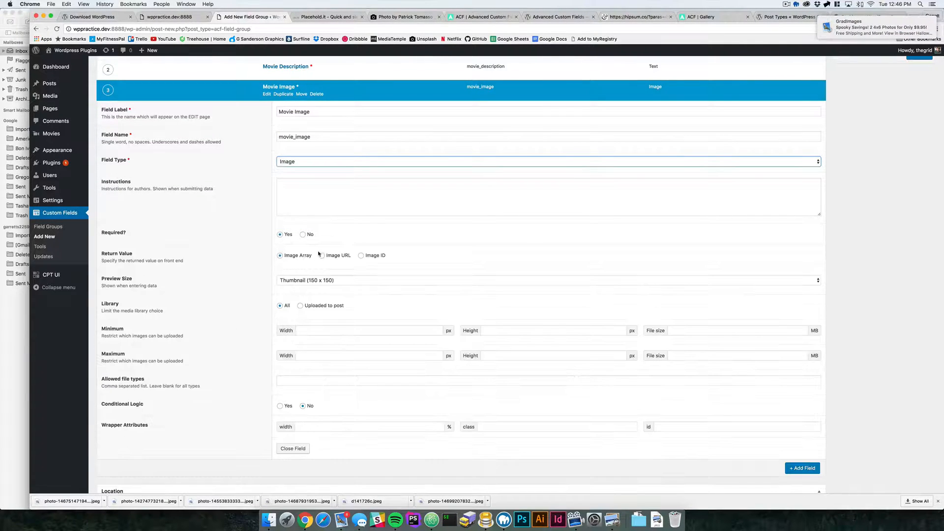
click(293, 448)
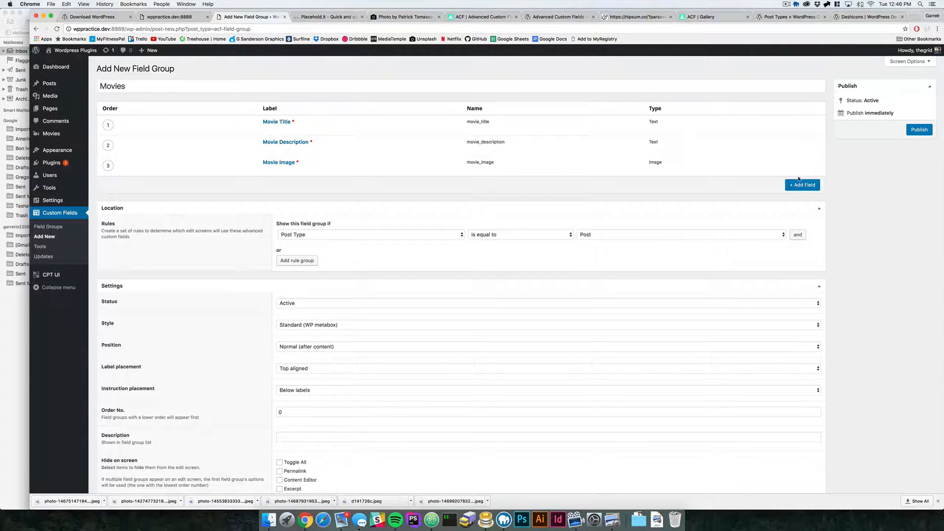
Restrict the Movies field group to Post Type is equal to Movie and publish it
click(369, 235)
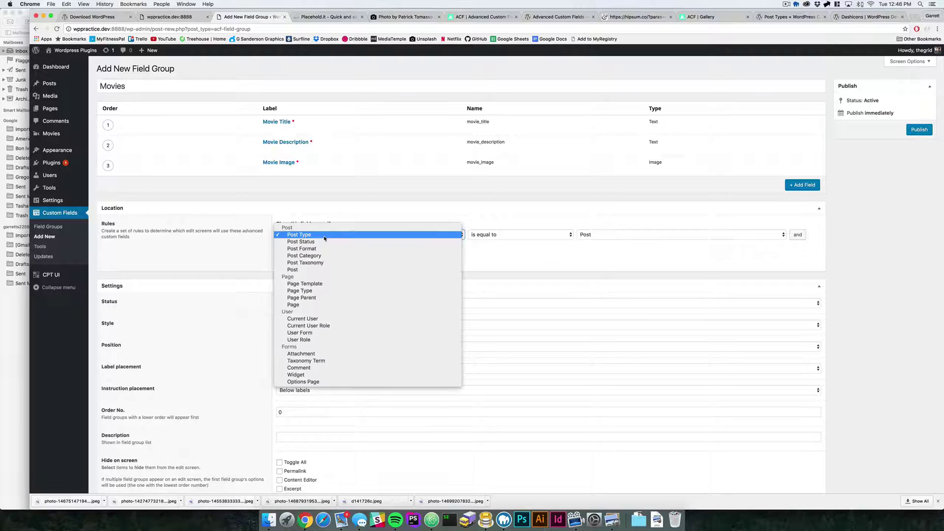
click(299, 235)
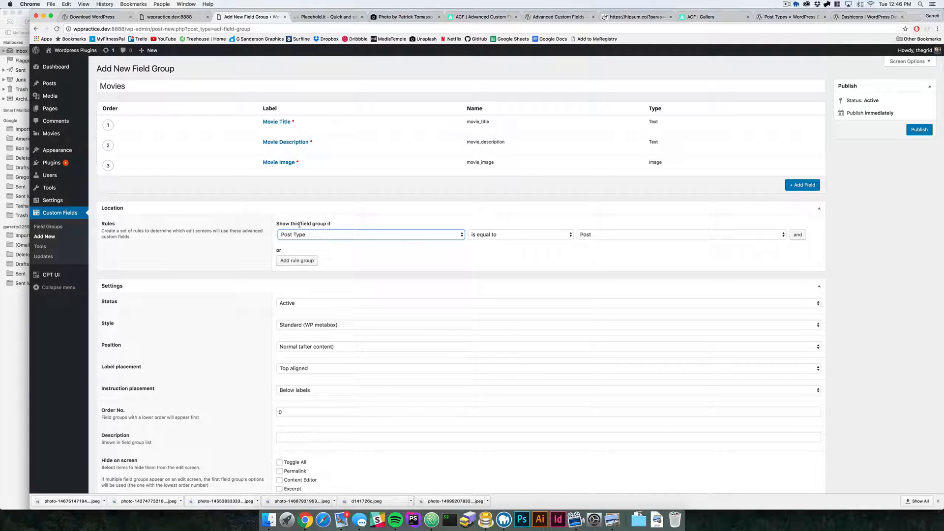
click(370, 234)
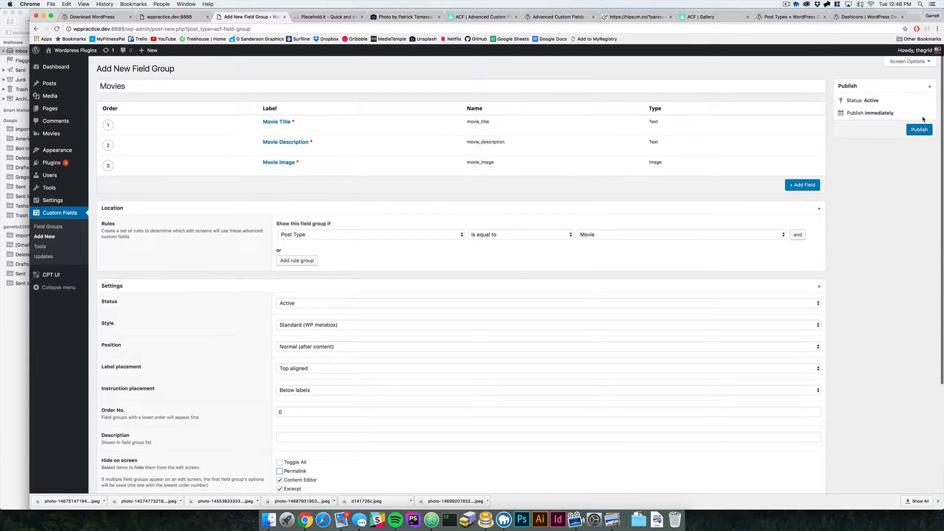
click(919, 130)
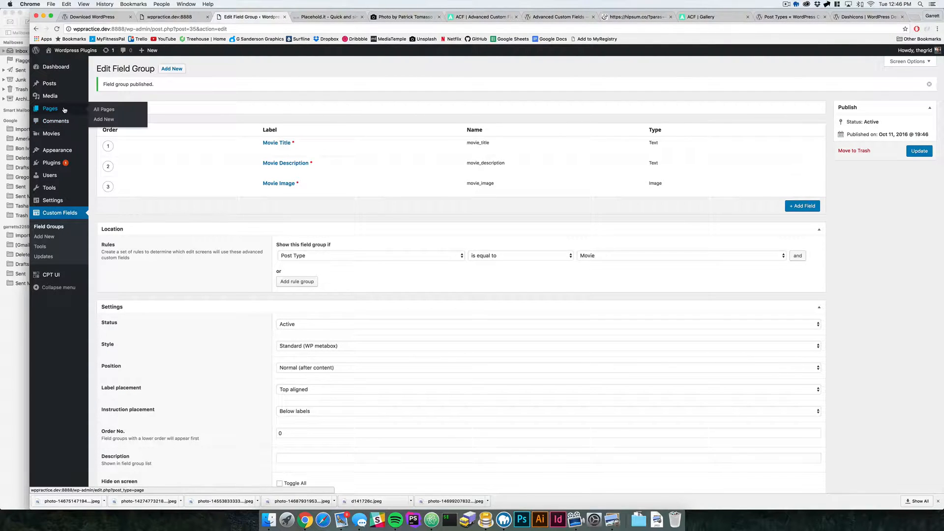
mouse_move(52, 133)
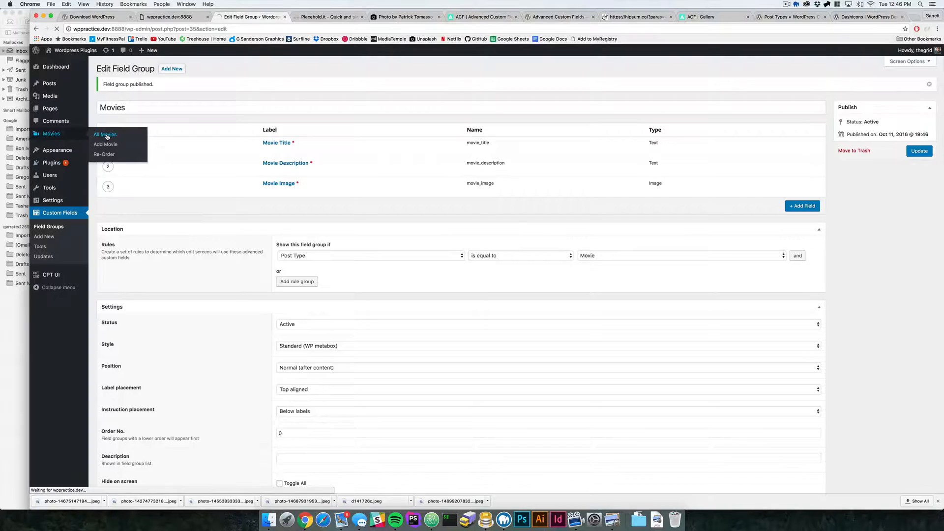
click(104, 134)
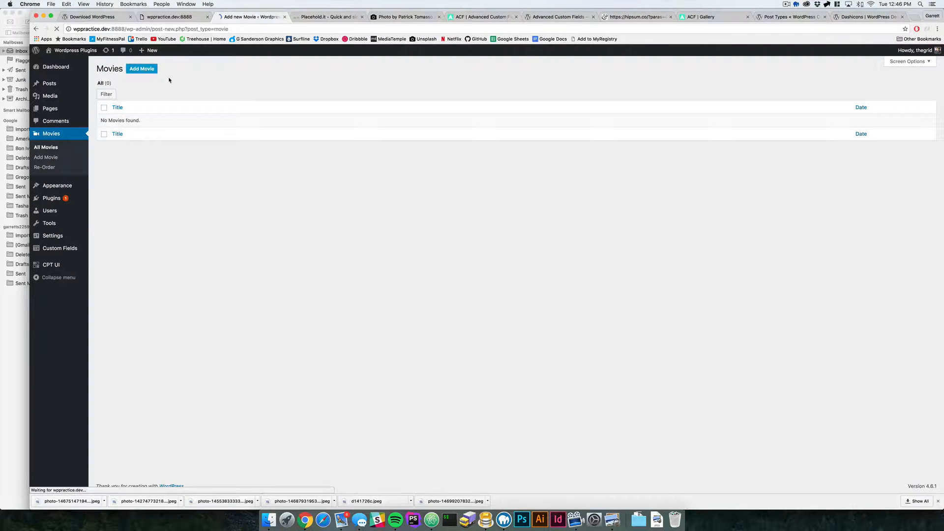
Start a new movie titled 'Dogs' and enter its description
click(142, 68)
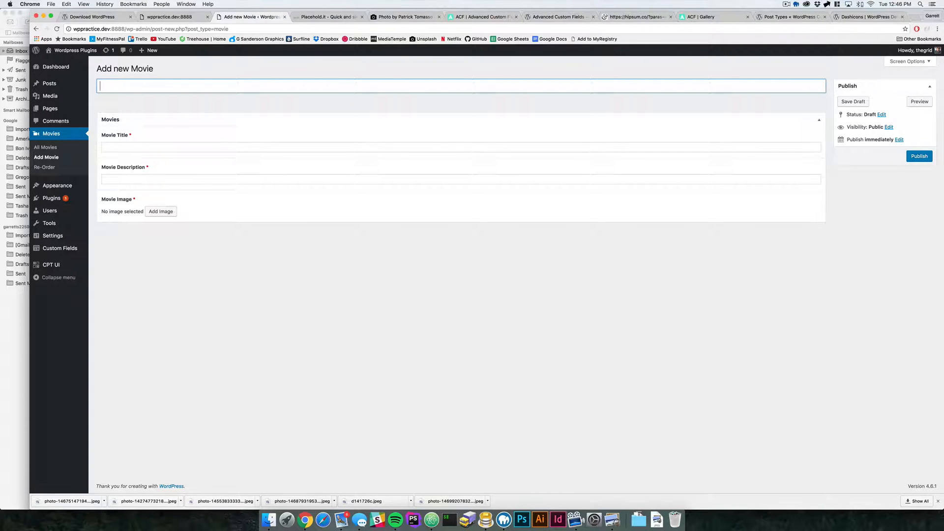
text(D)
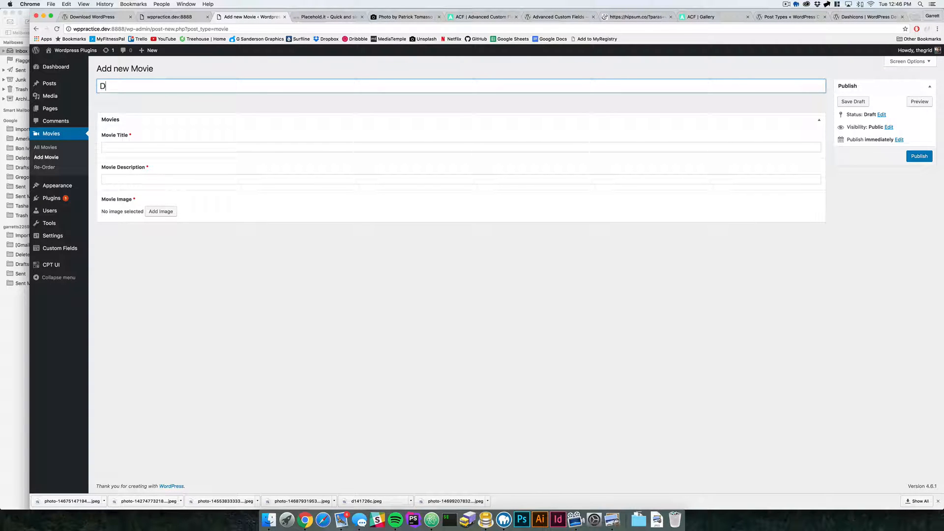
text(ogs)
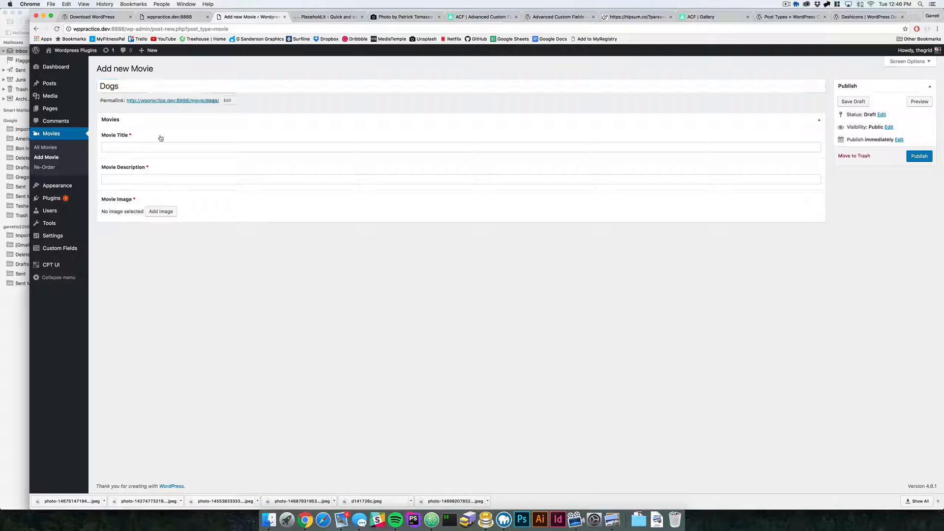
text(All)
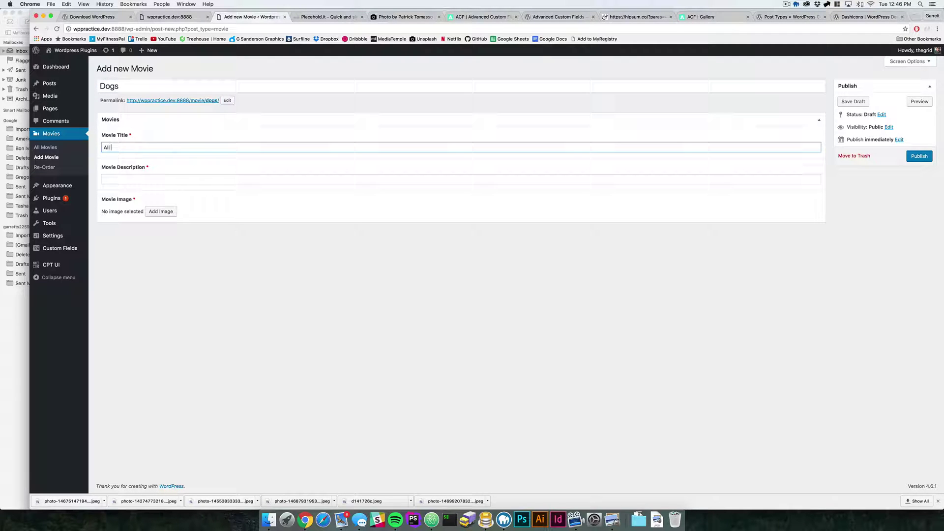
text(Donts)
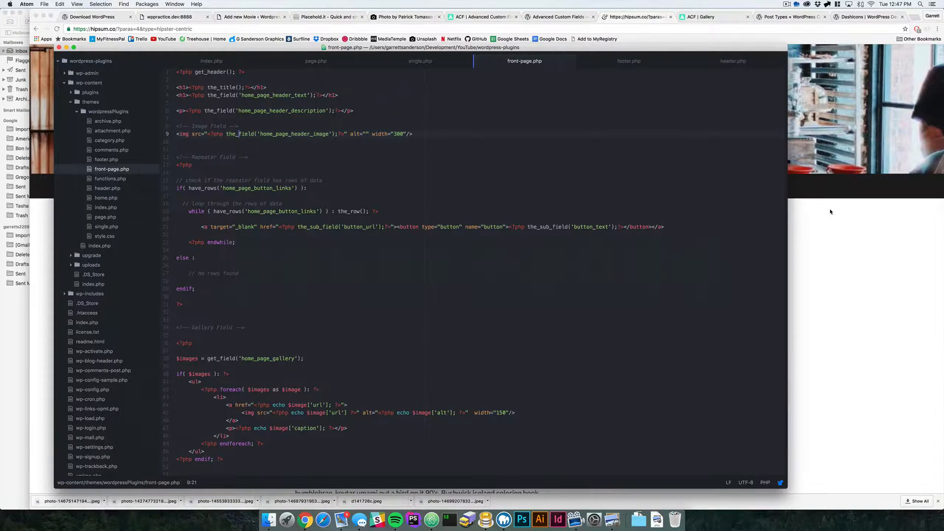
click(250, 16)
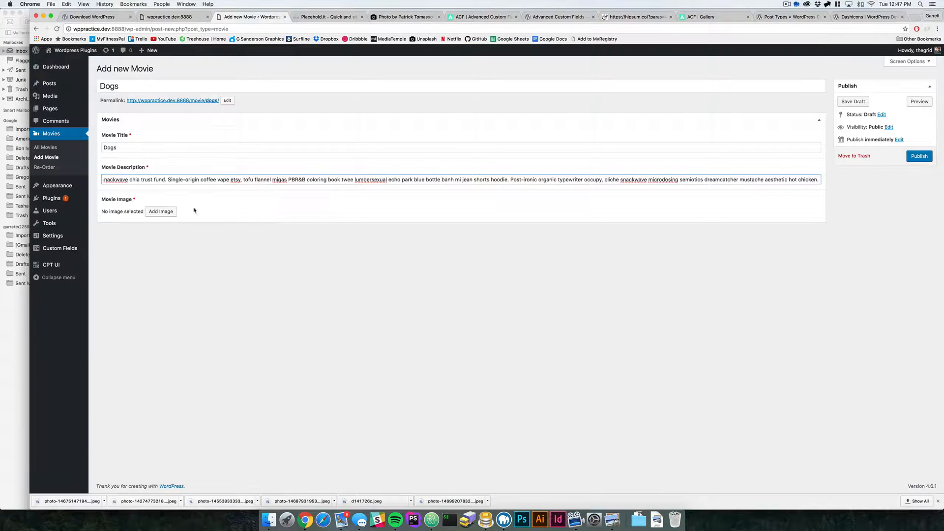
Set the café photo as the movie image and publish the Dogs movie
click(160, 211)
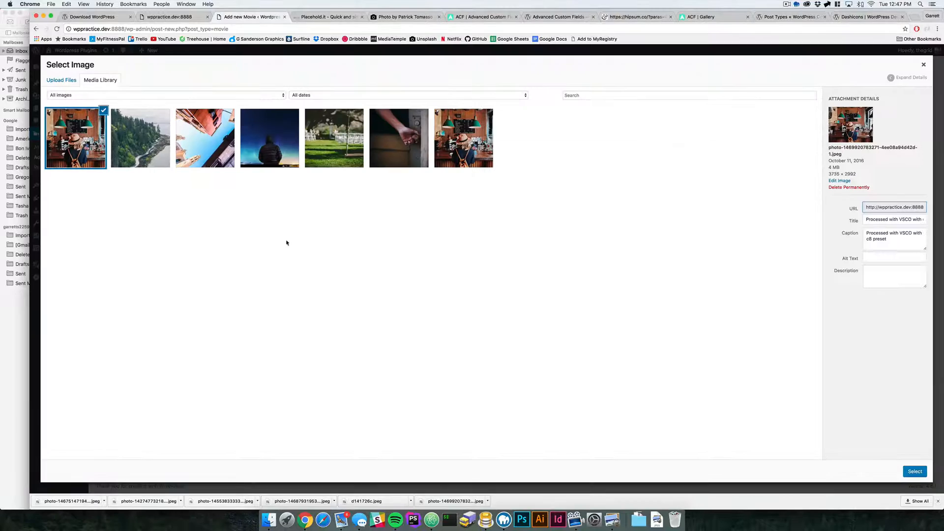
click(915, 471)
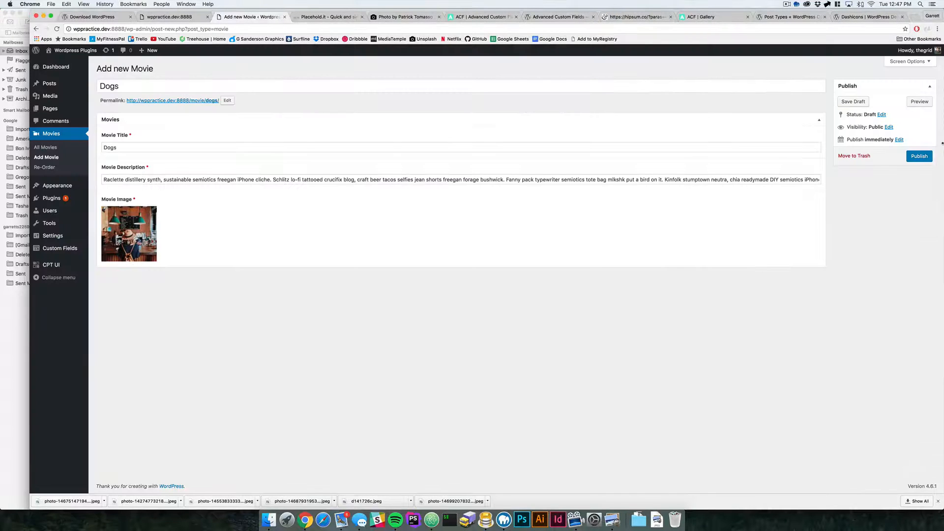
click(919, 156)
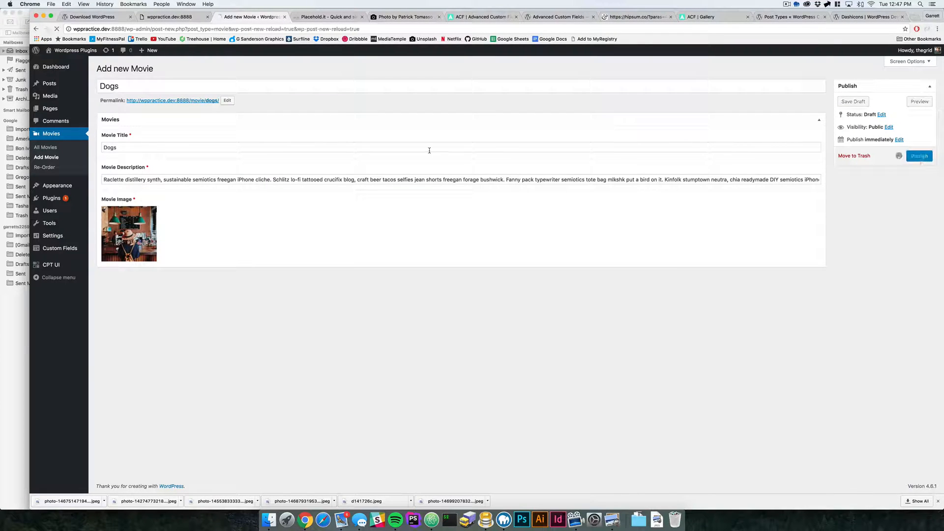
click(919, 155)
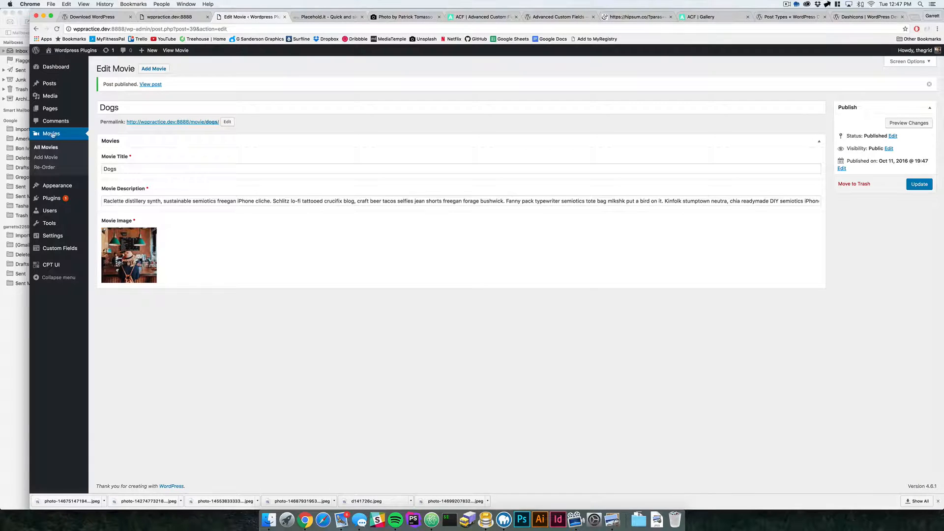
click(46, 147)
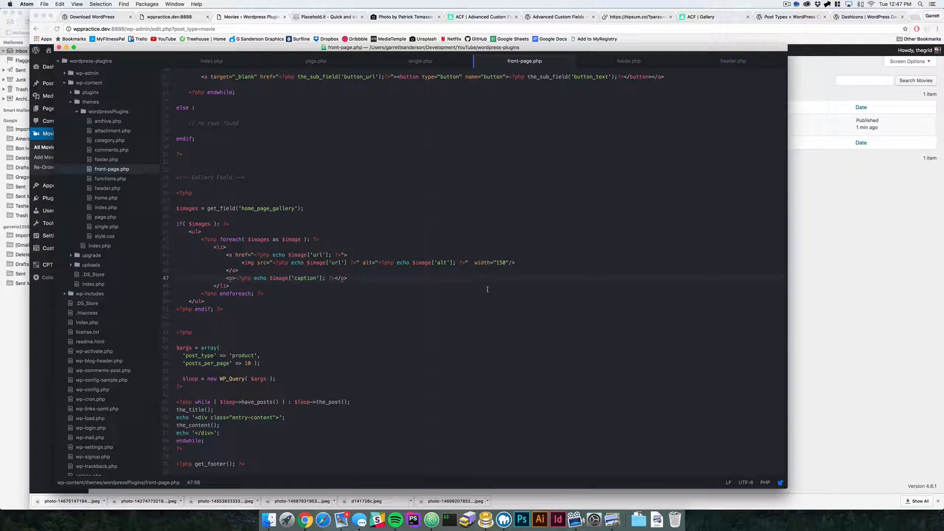
Select the WP_Query example from the Codex Post Types page's Querying by Post Type section
click(788, 17)
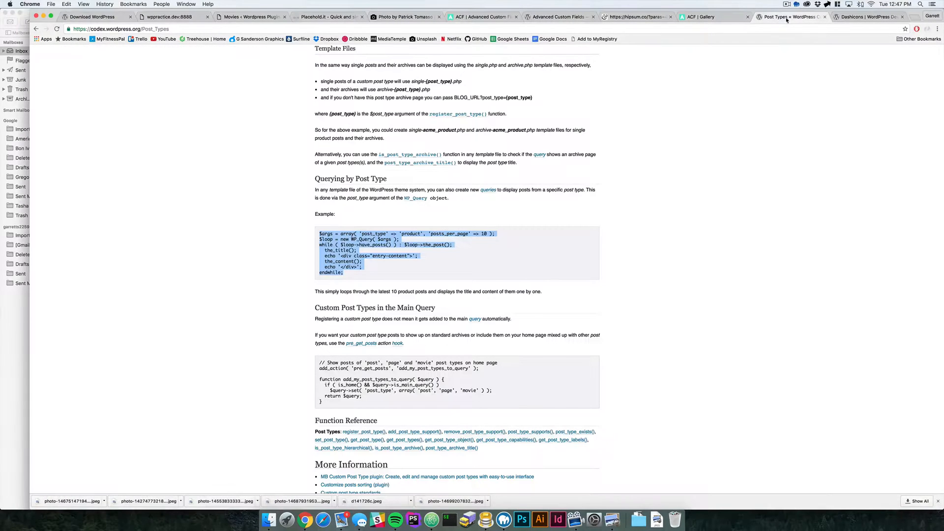
scroll(down, 3)
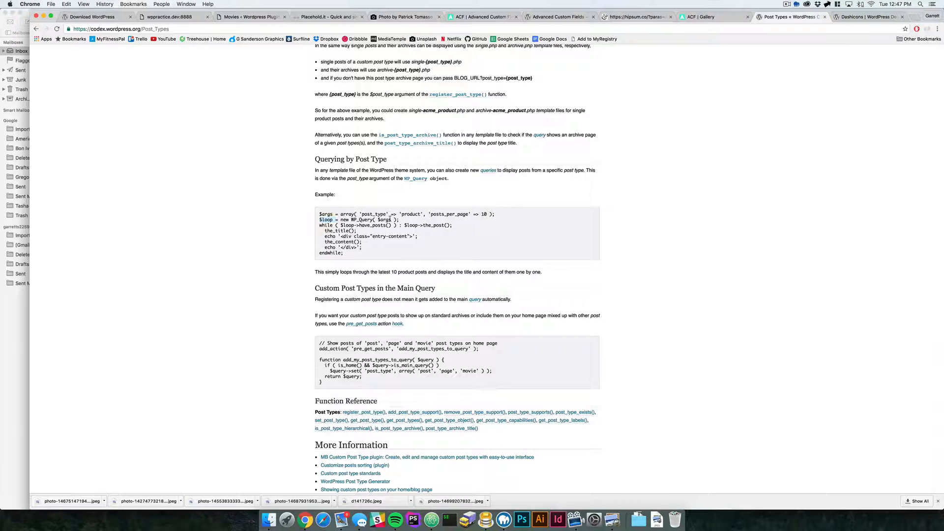
double_click(361, 220)
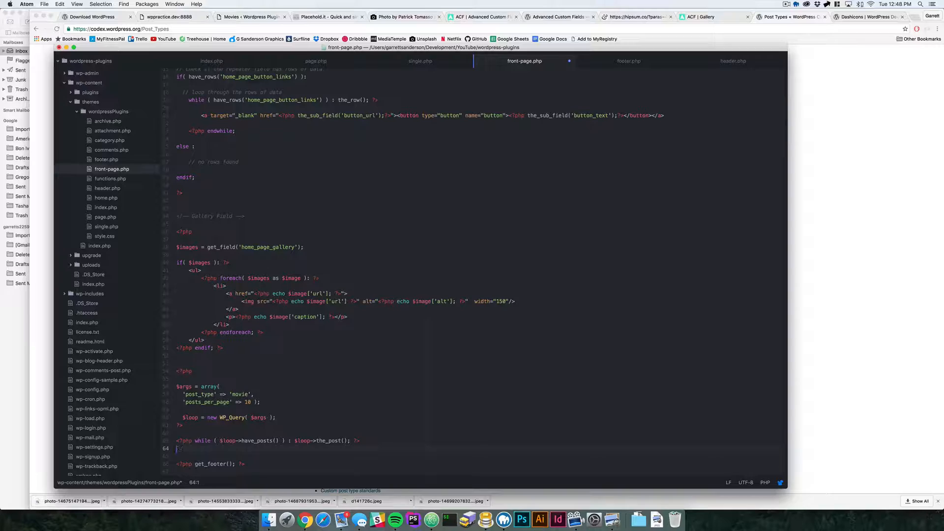
Close the movie loop with endwhile and begin an h3 heading calling the_field()
text(the_title();)
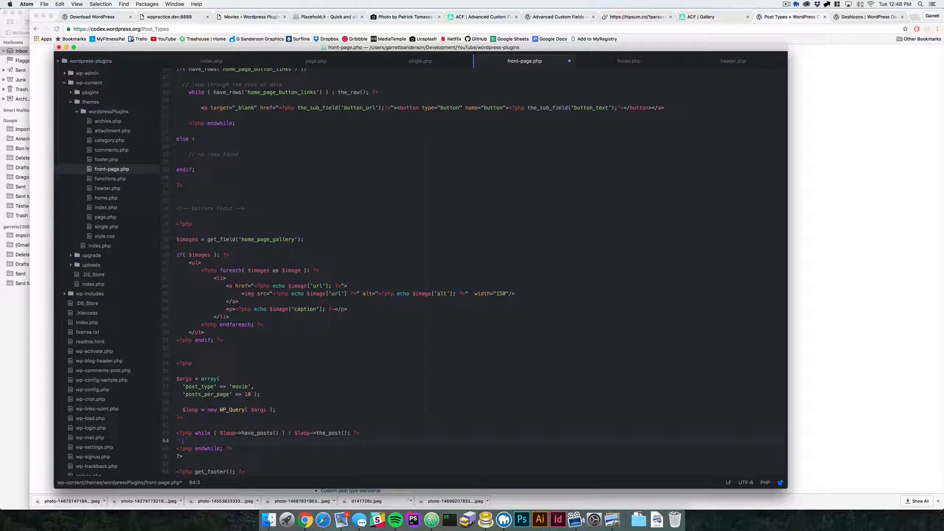
text(<?p)
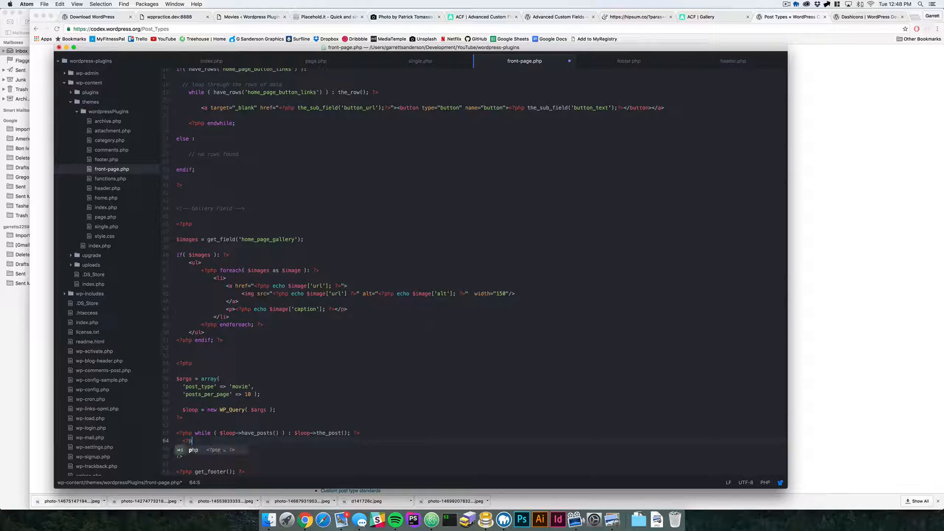
text(the_title();?>)
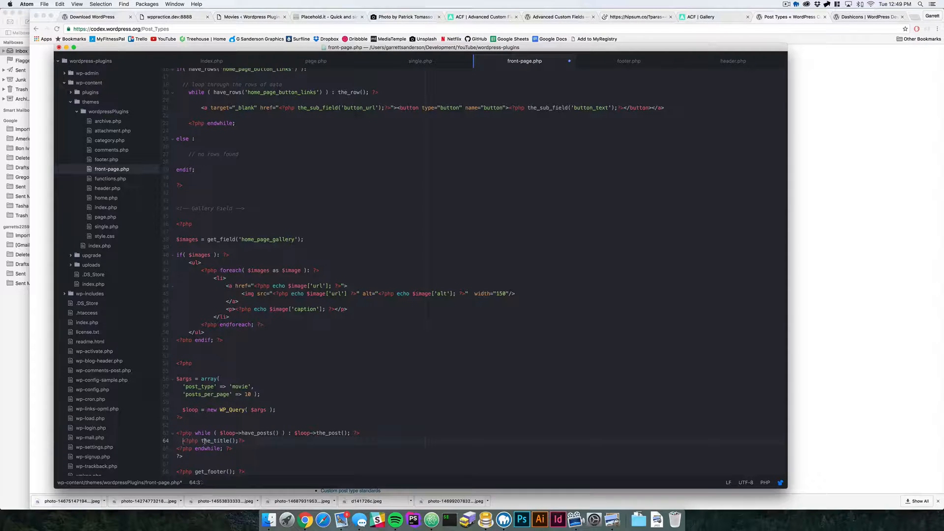
text(h3)
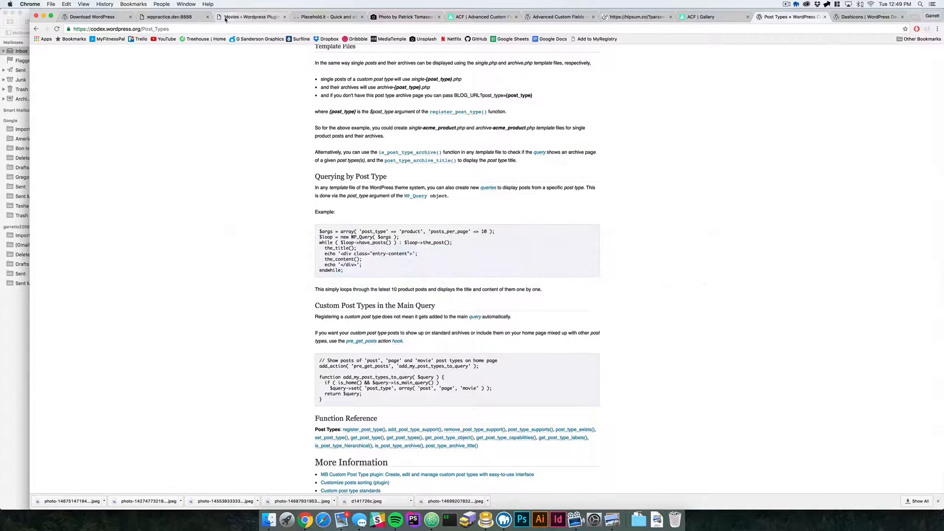
click(251, 16)
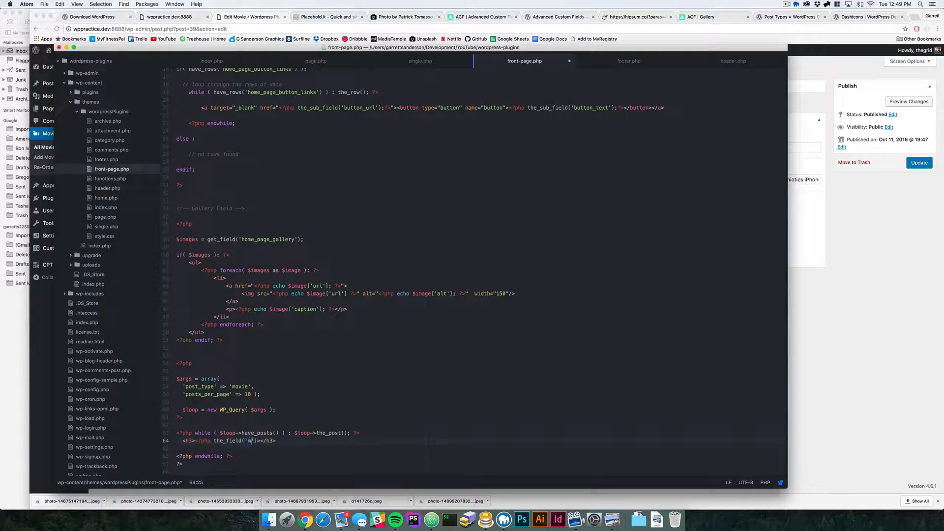
Output movie_title in an h3, movie_description in a paragraph, and movie_image as an img src
text(ovie_title)
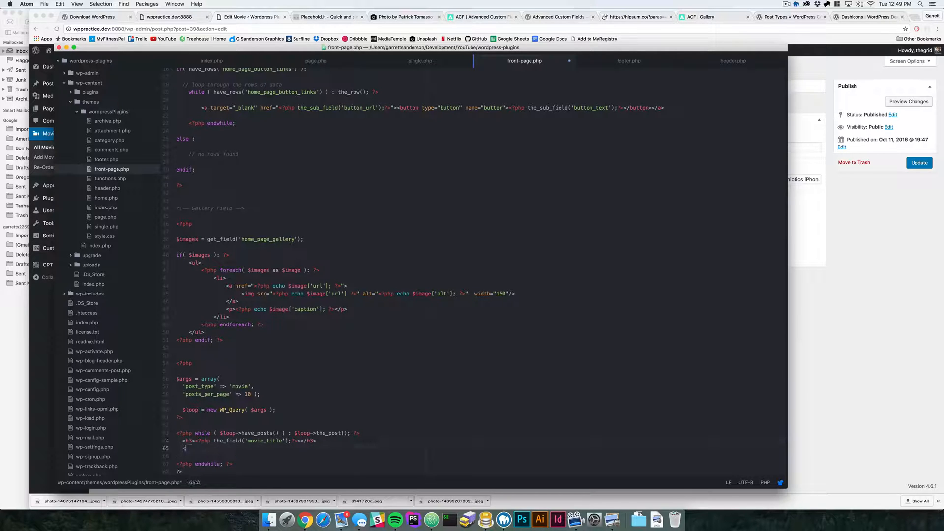
text(<p></p>)
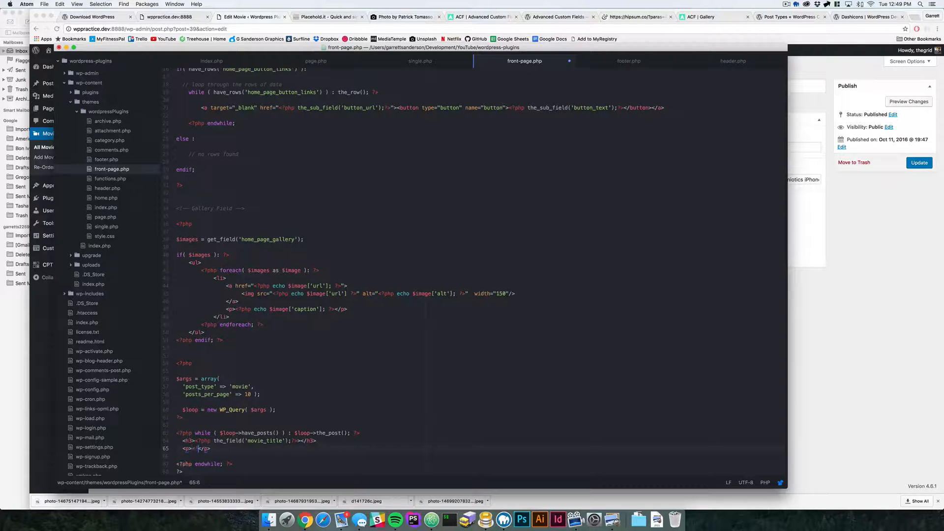
text(the_s)
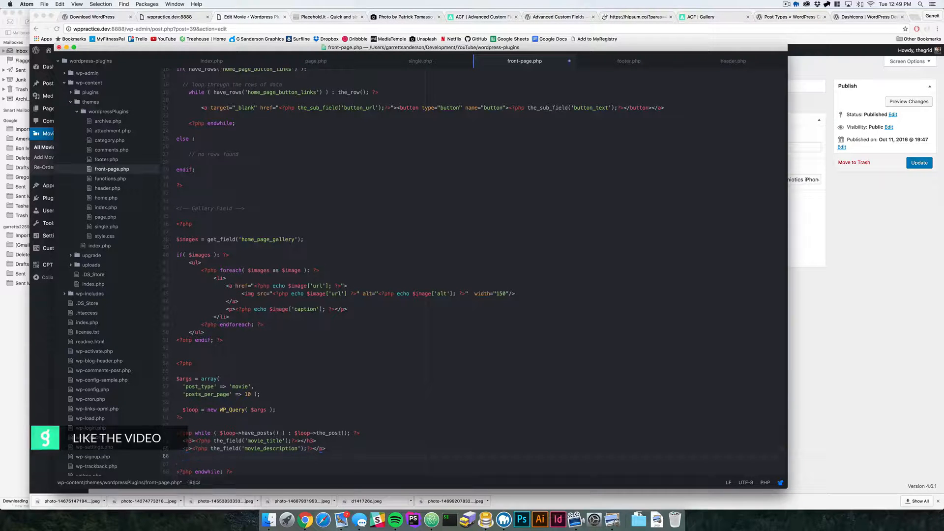
text(<img src="" alt="" />)
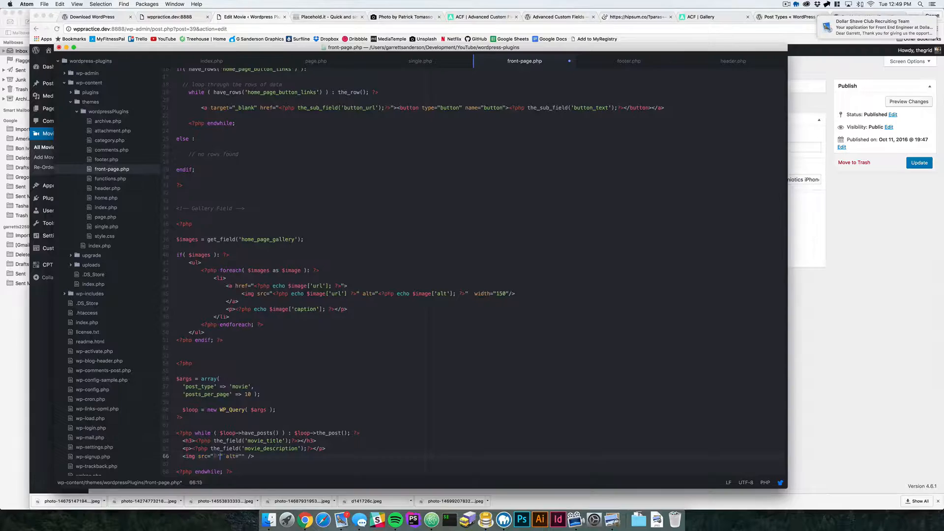
text(the_field()
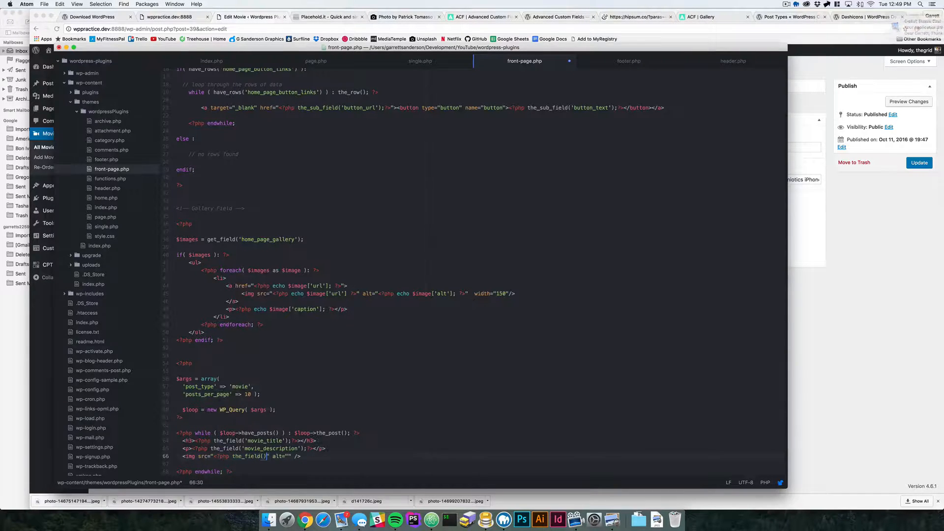
text(mo')
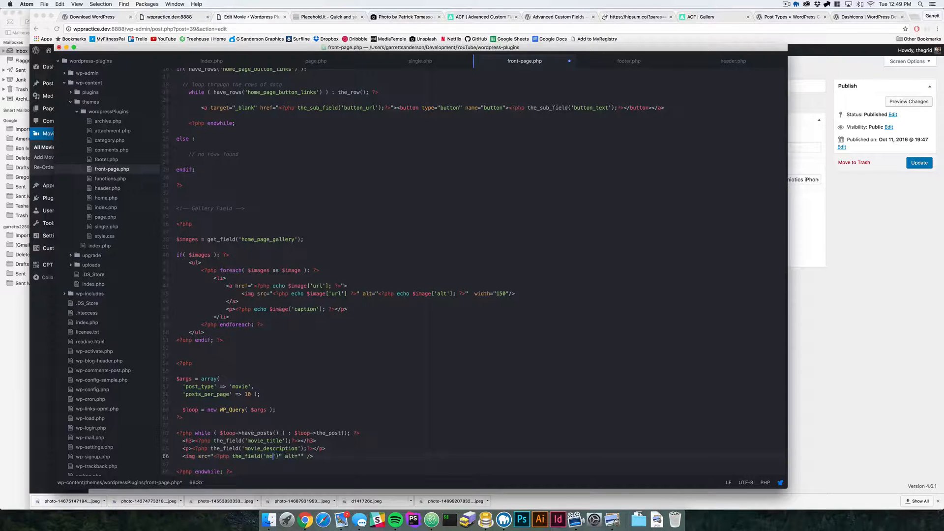
text(movie_images)
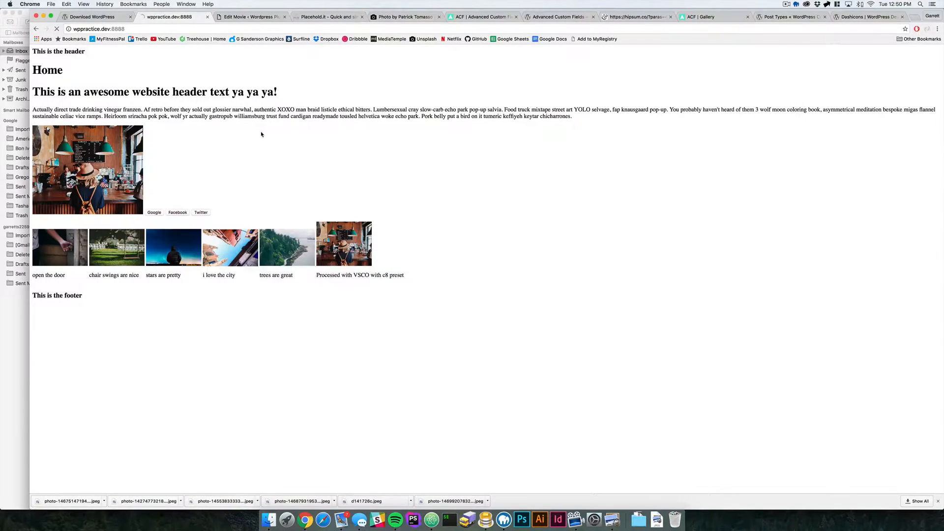
Check the front page, fix the image tag with width="200" in Atom, and reload
scroll(down, 3)
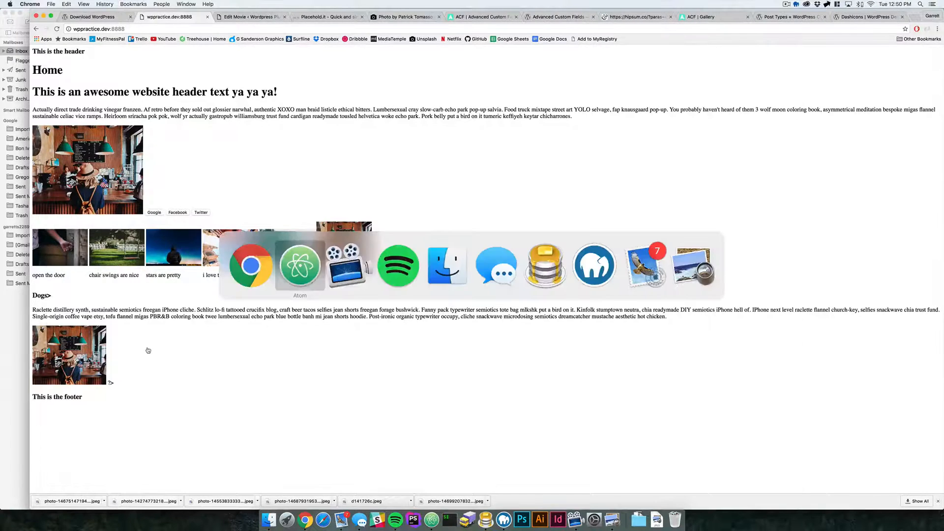
click(300, 265)
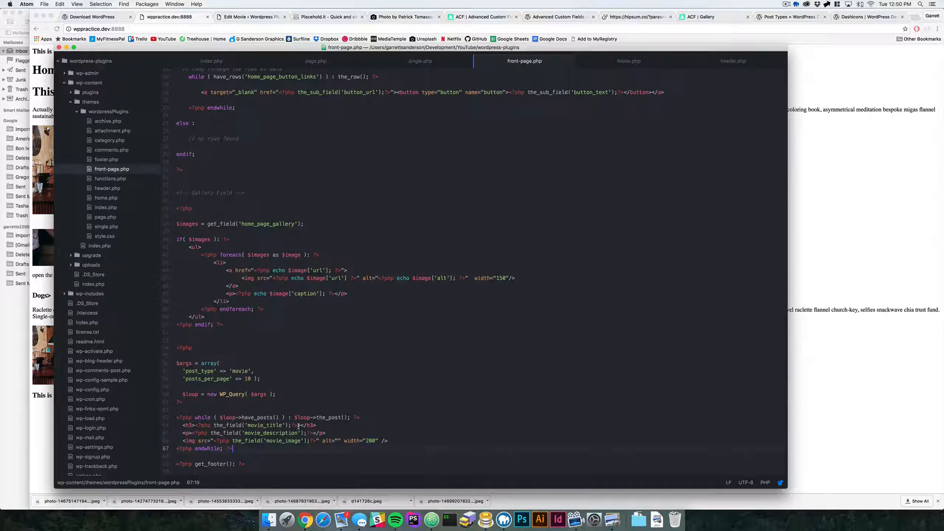
click(299, 426)
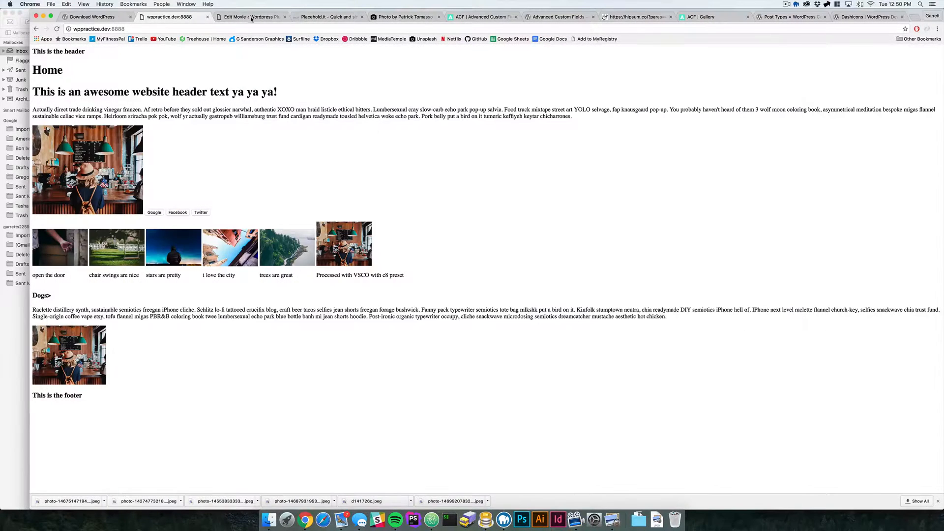
mouse_move(288, 247)
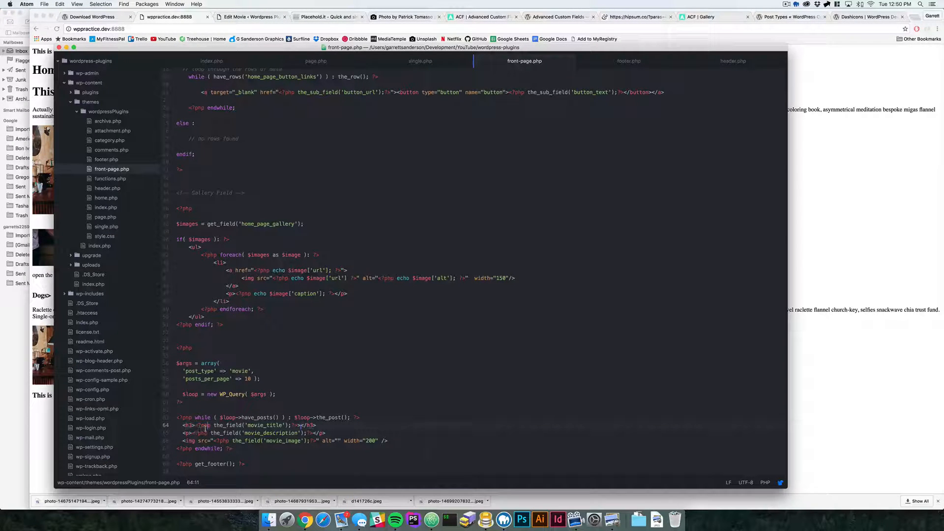
Remove the stray > after the_field('movie_title') in the h3 line, then review the file
click(325, 433)
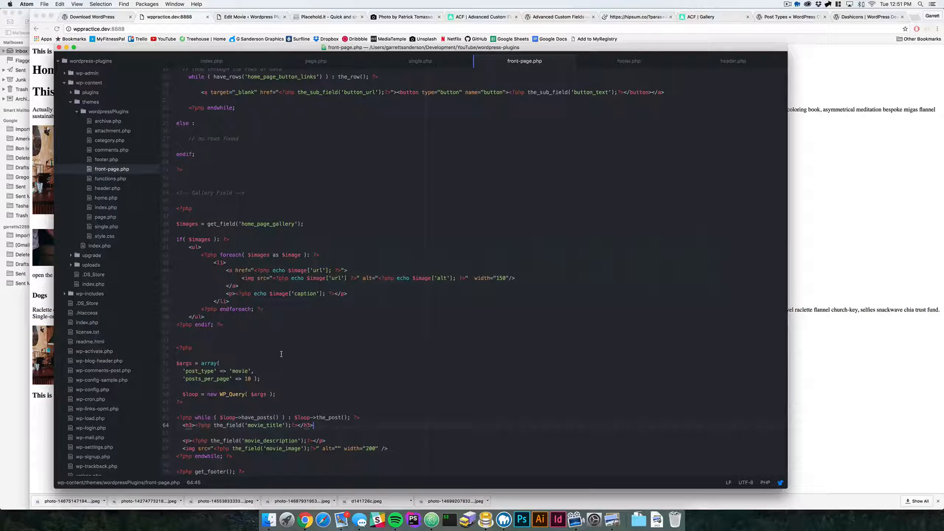
click(245, 371)
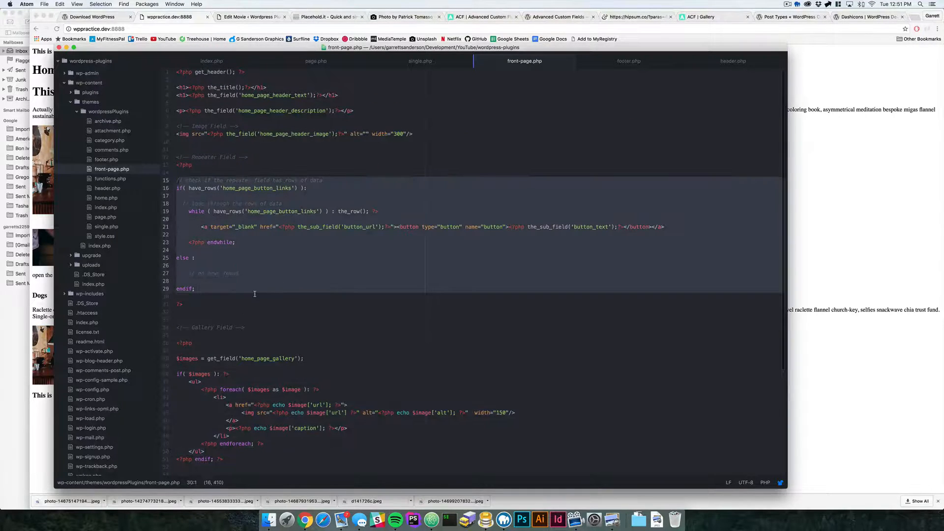
scroll(down, 3)
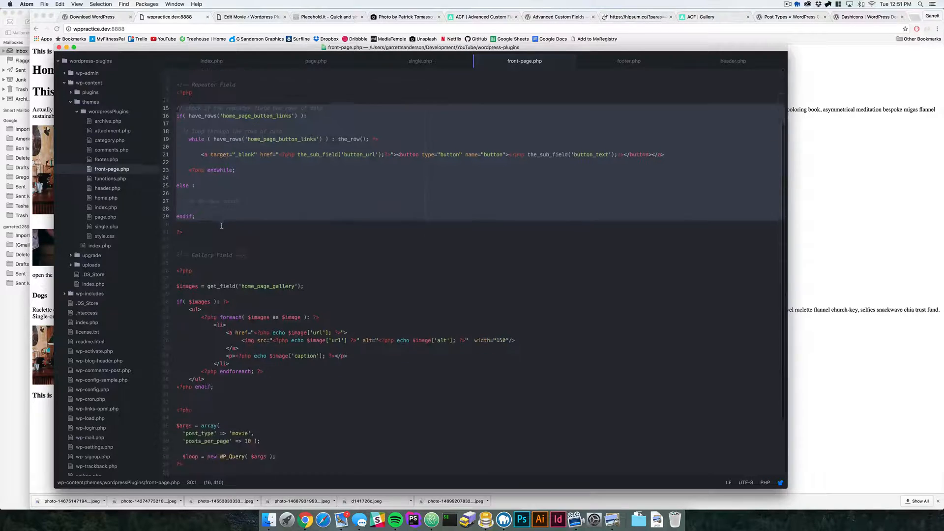
scroll(down, 3)
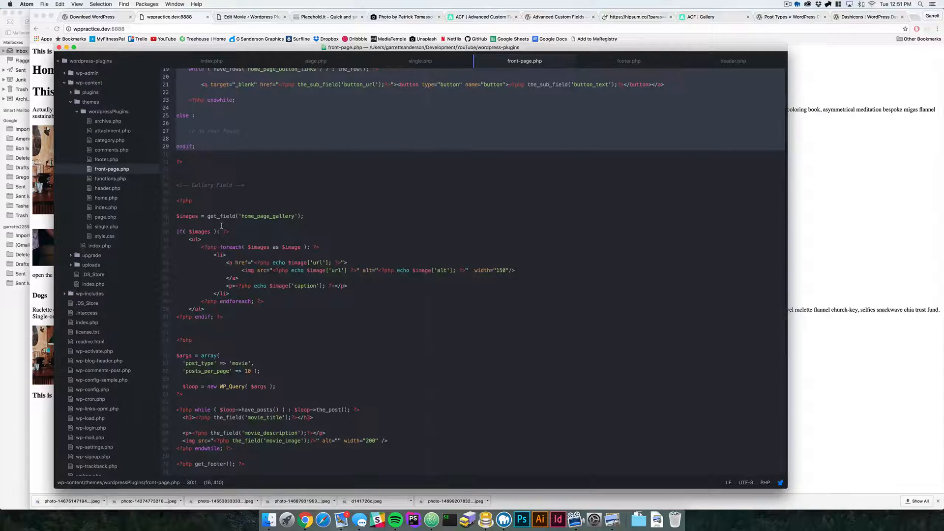